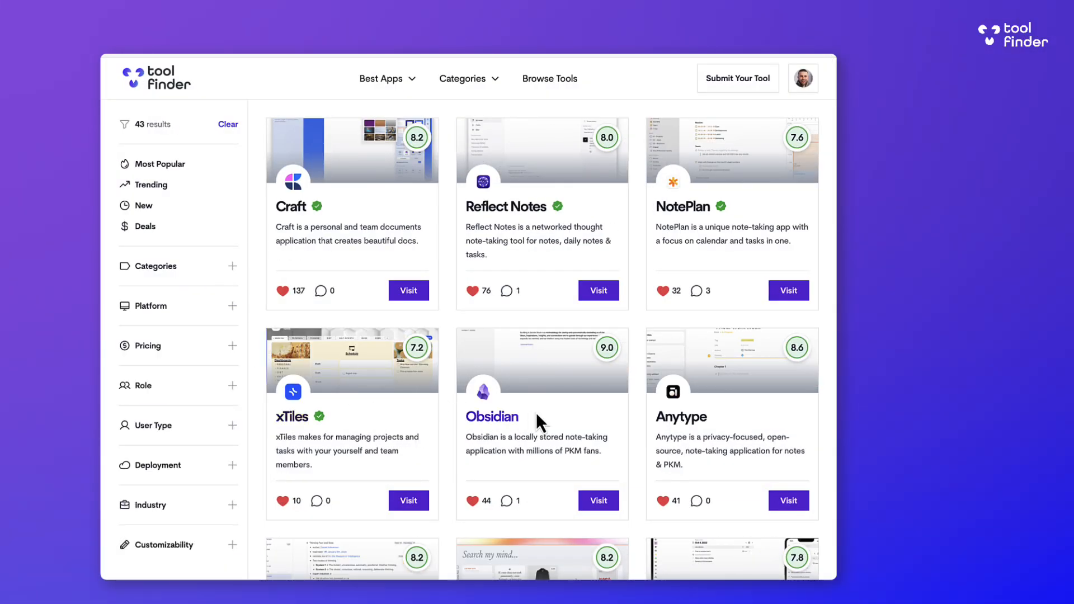
Leave the Tool Finder listings and land on Routine's Accounts settings page.
click(491, 416)
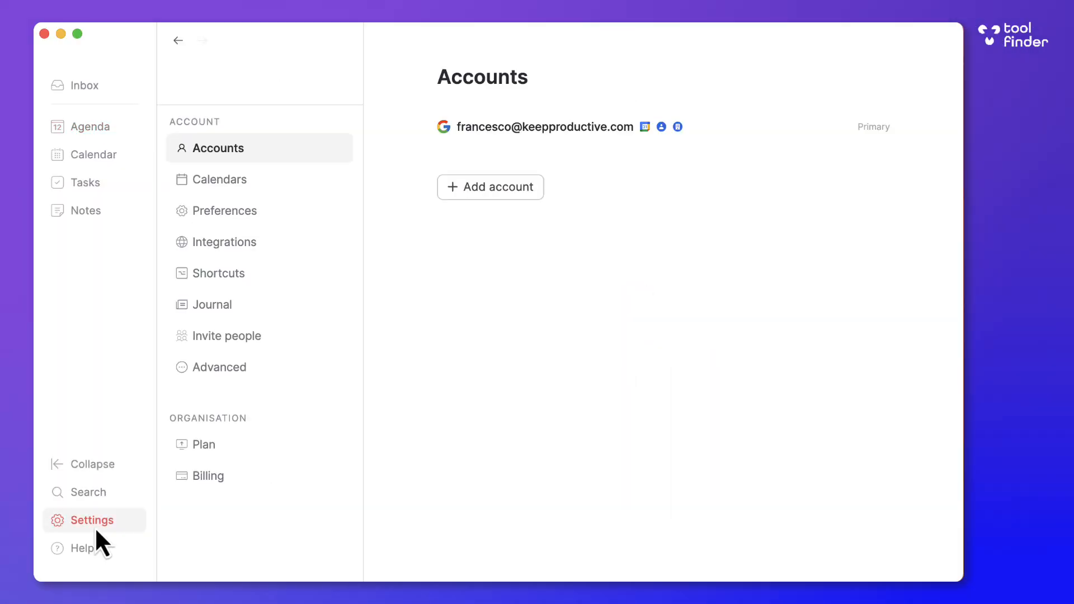
View the Plan page comparing Free and Believer tiers, then return to today's agenda.
click(204, 444)
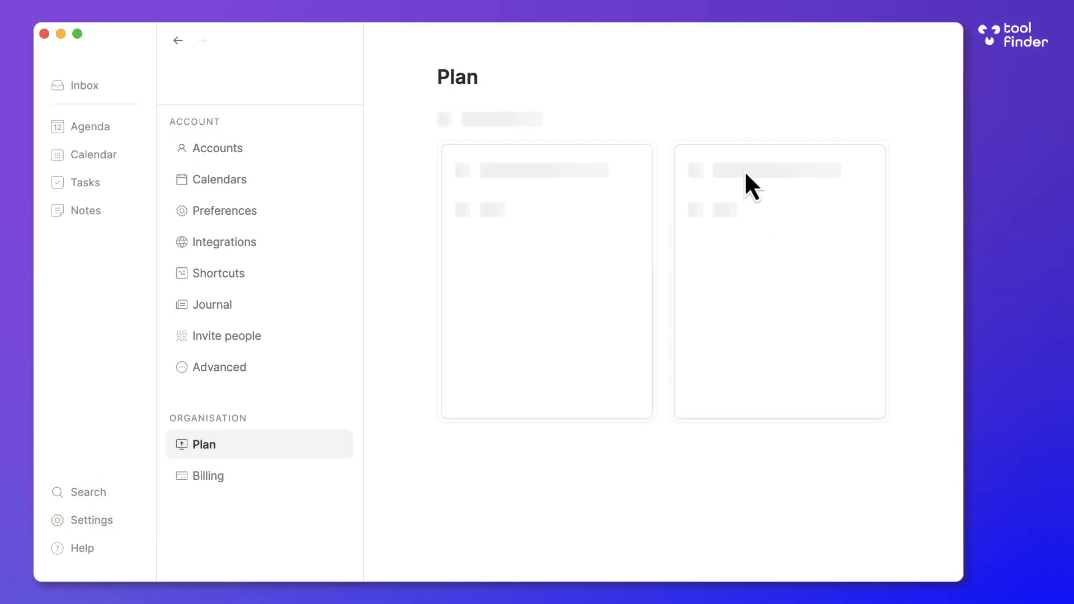
mouse_move(794, 230)
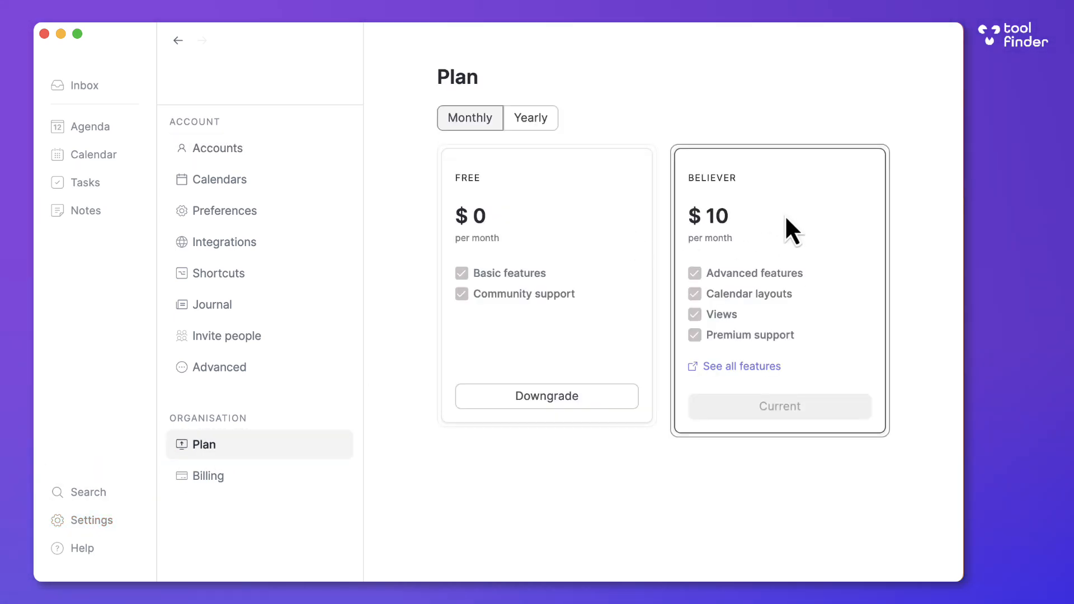
click(90, 126)
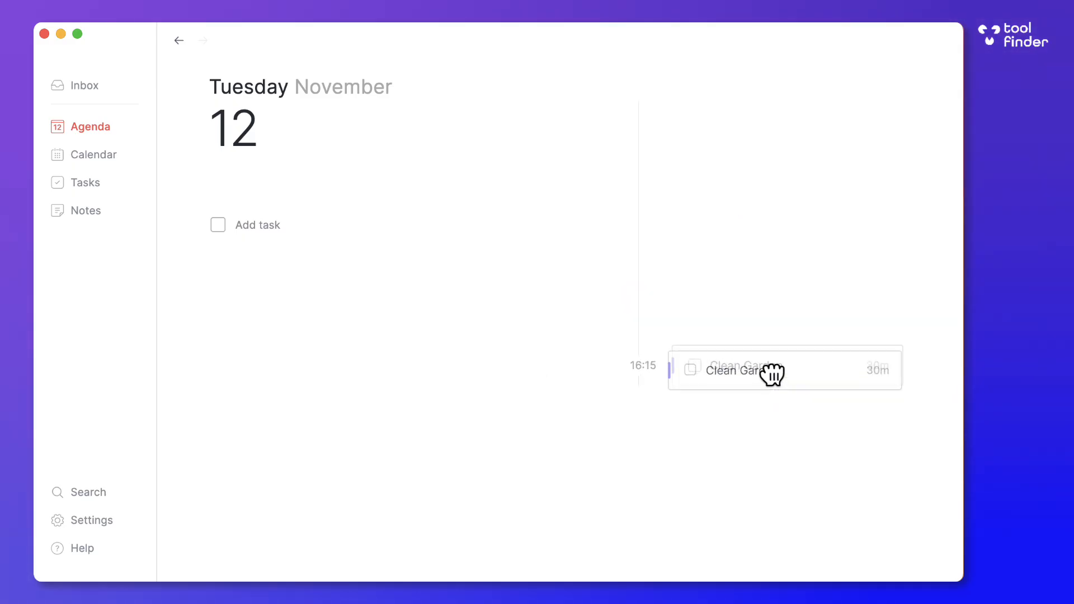
Move Clean Garden to 16:15, reschedule it to tomorrow, and start a new task for today.
drag(767, 370, 768, 340)
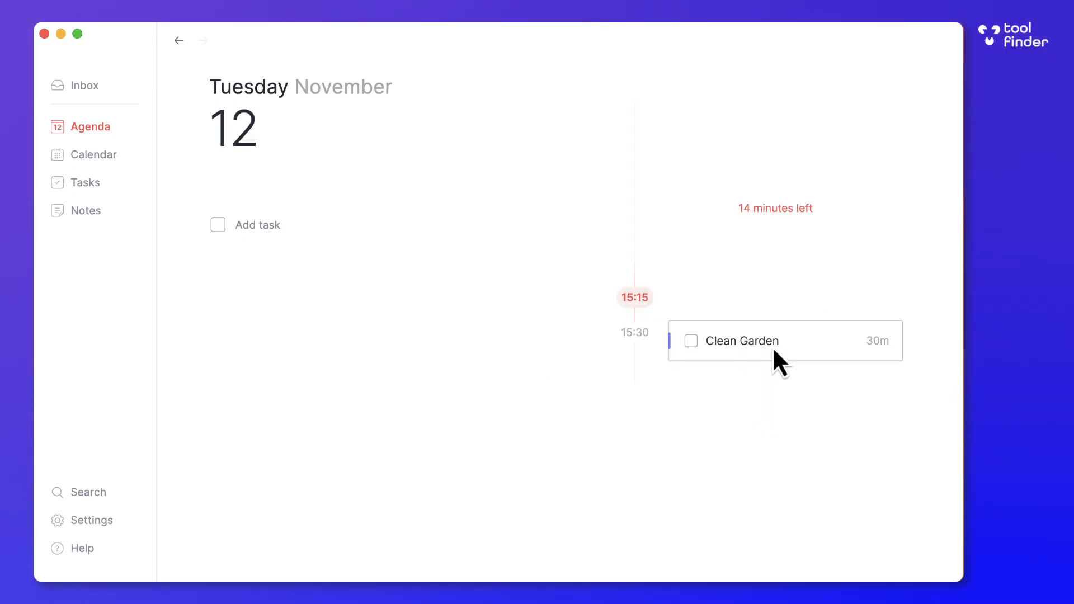
drag(786, 340, 786, 365)
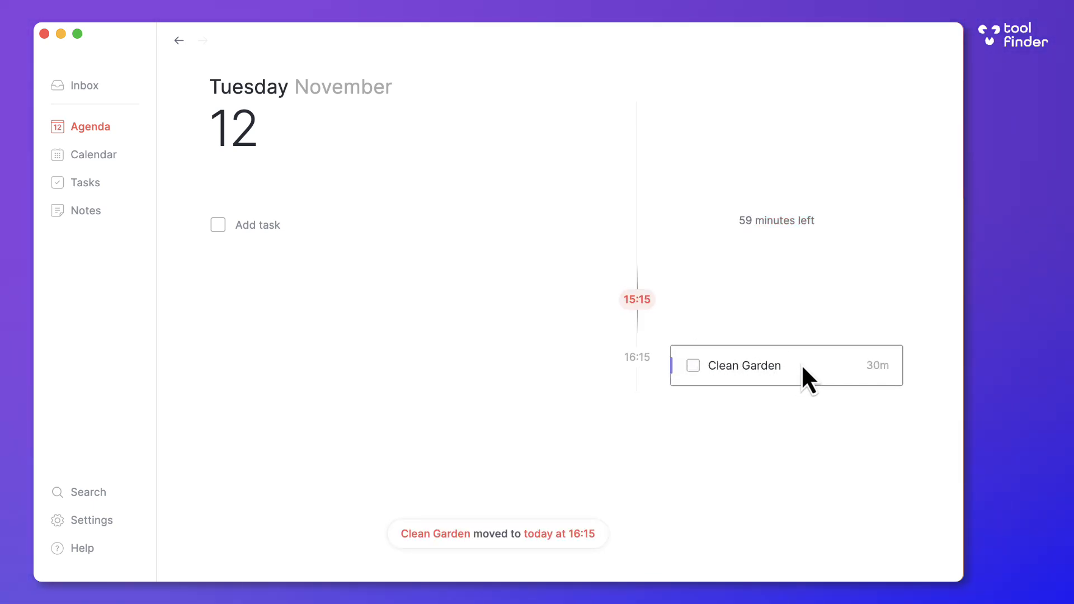
click(753, 365)
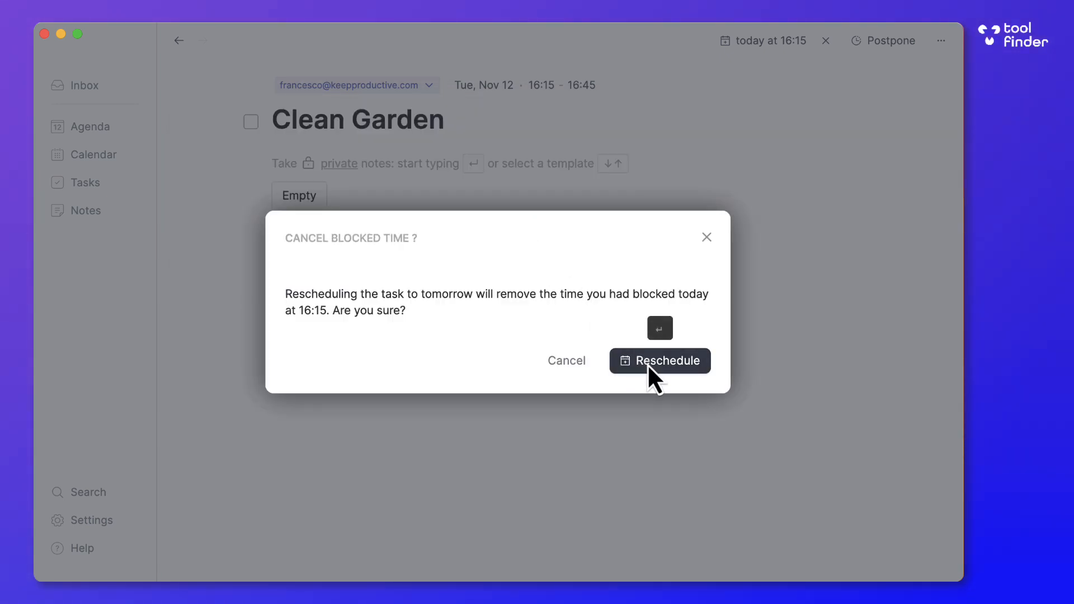
click(659, 361)
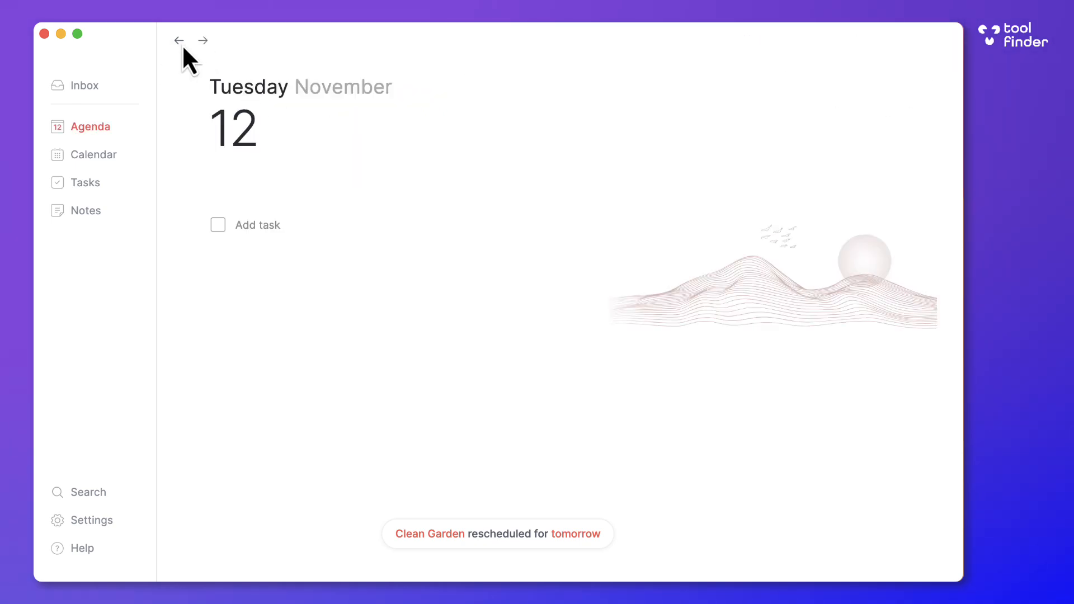
click(274, 225)
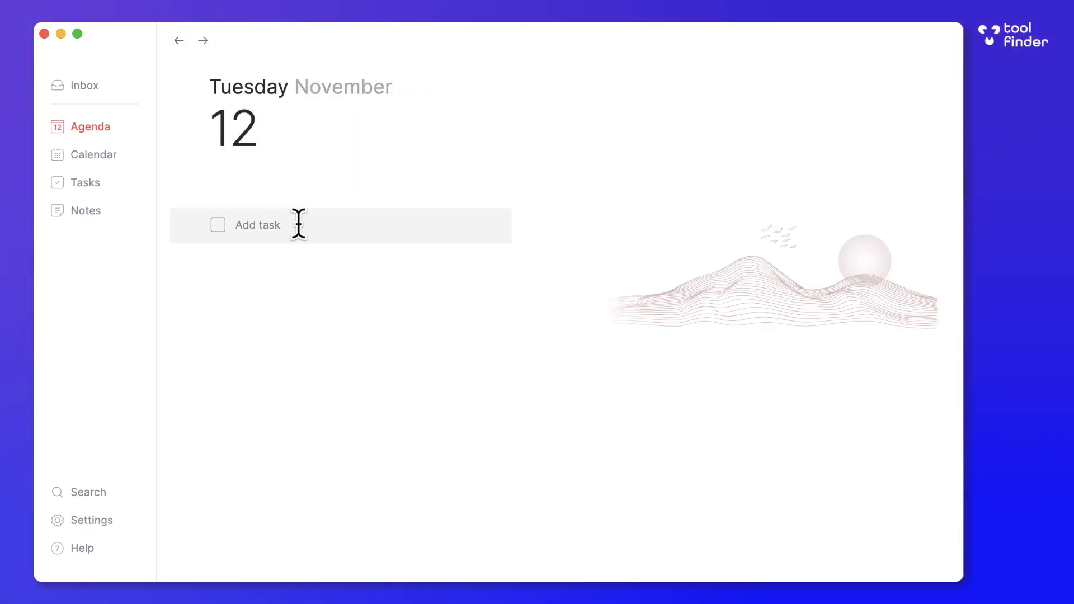
Name the new agenda task 'Task ABC'.
text(Task ABC)
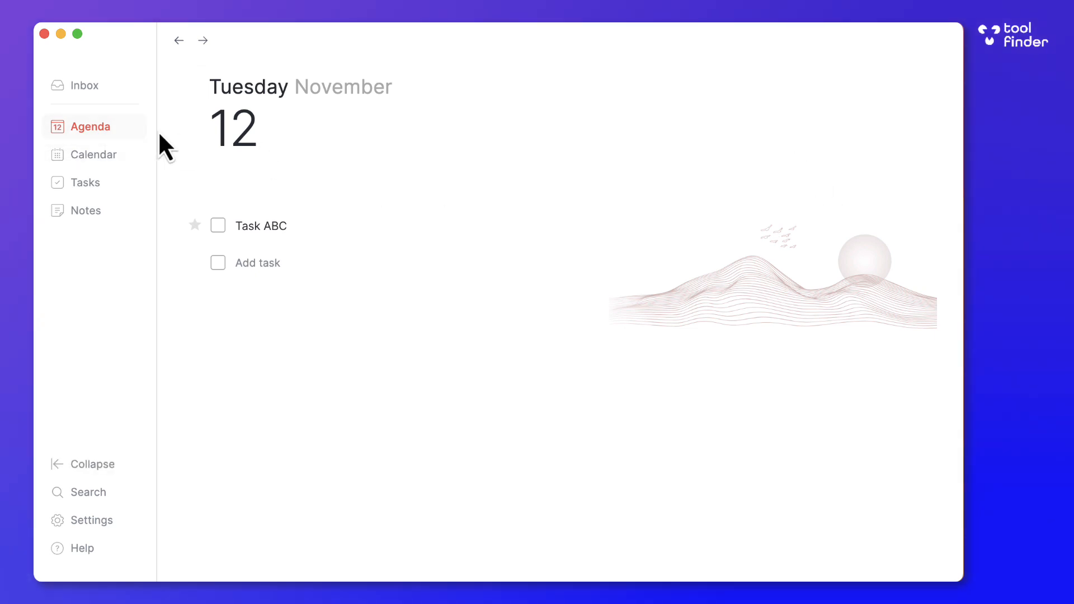
On the calendar, place Clean the gutter Tuesday afternoon, booster shot Wednesday 17:45, and tick Clean the gutter done.
click(94, 155)
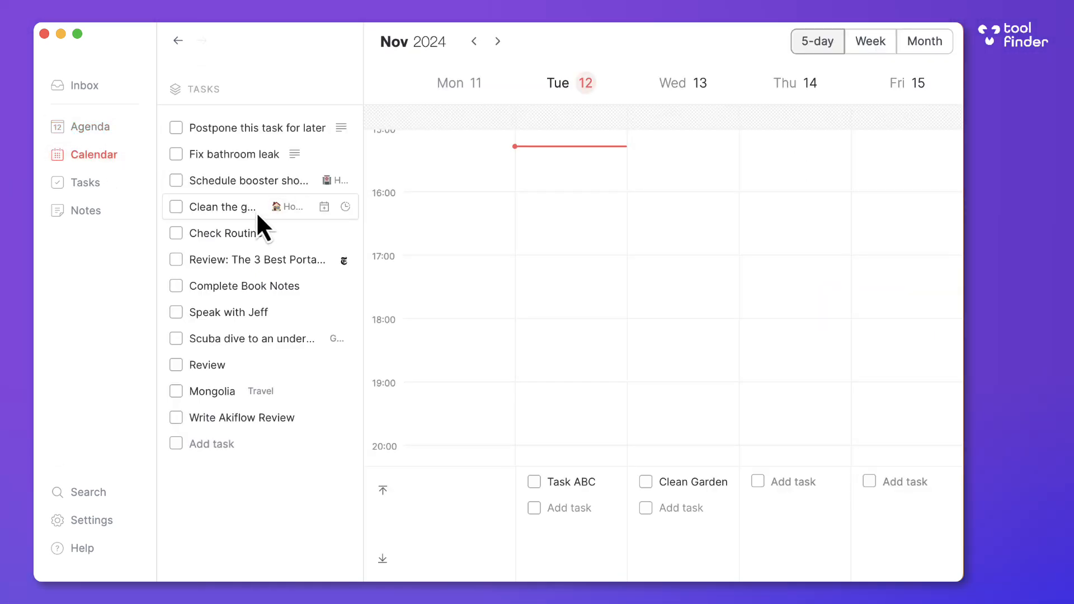
drag(220, 206, 569, 220)
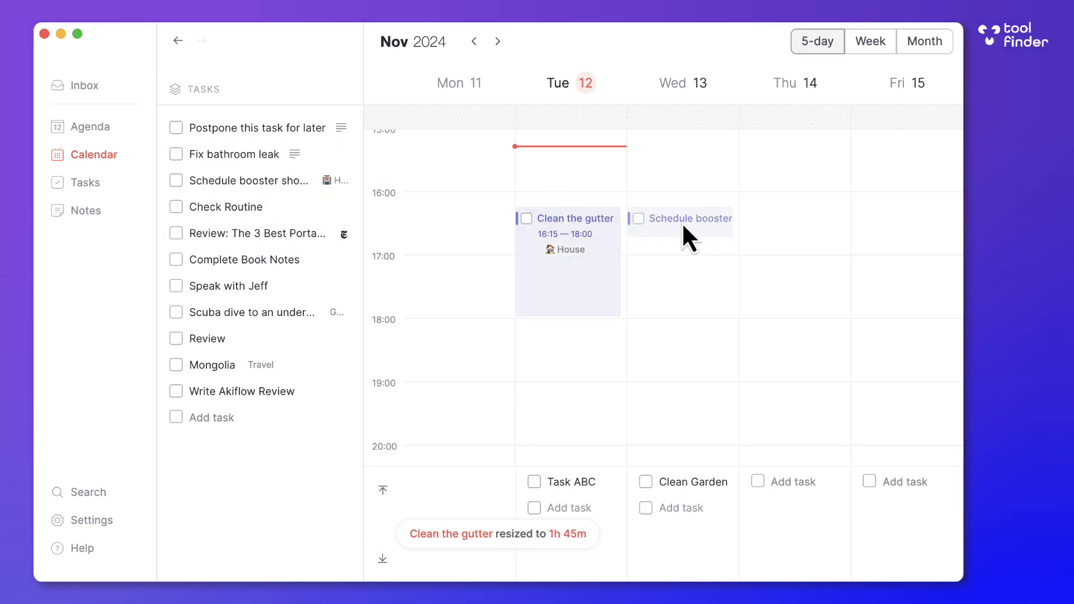
drag(680, 218, 680, 313)
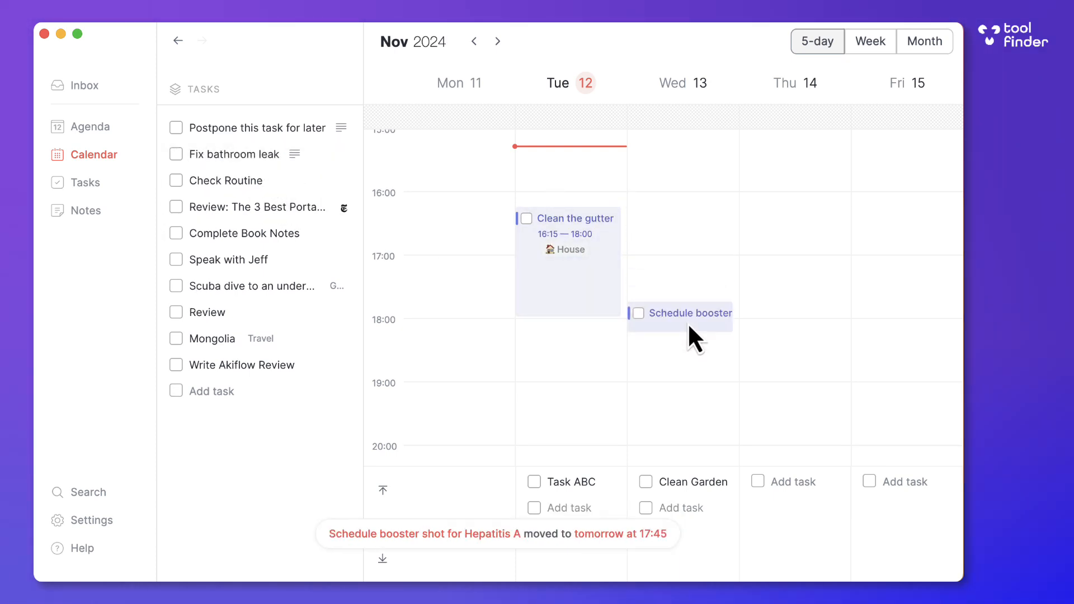
click(526, 219)
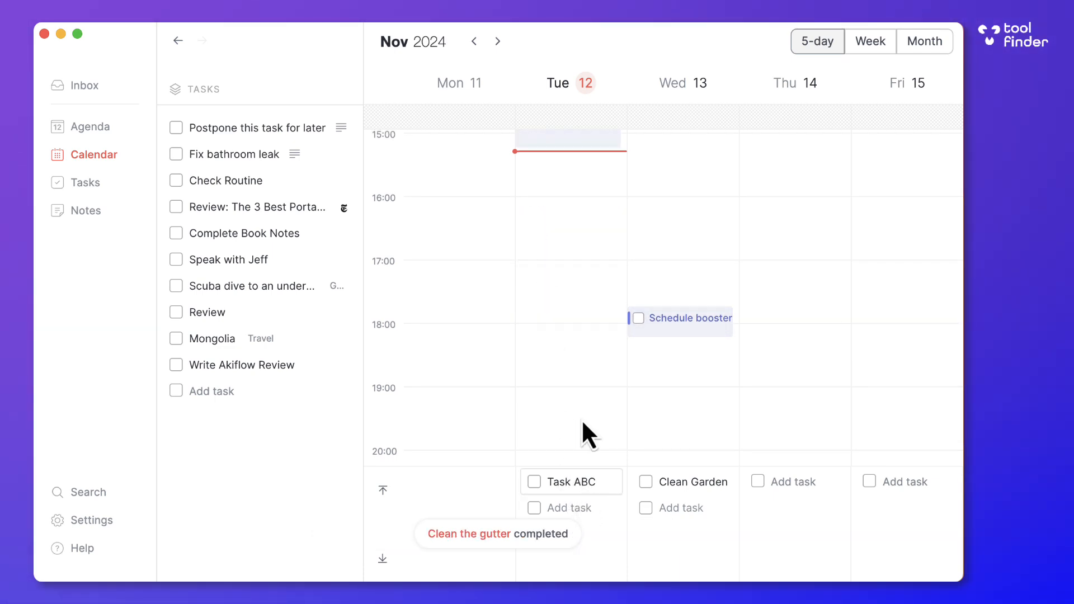
Schedule Task ABC today at 18:30 and Clean Garden tomorrow at 18:15, then show the full week.
drag(571, 481, 569, 366)
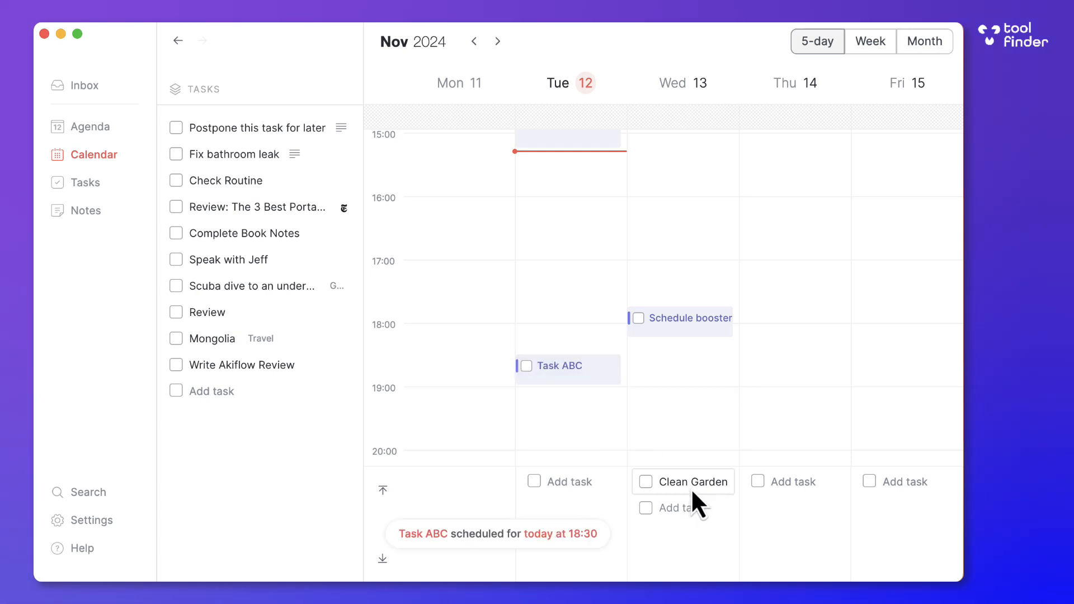
drag(683, 482, 680, 351)
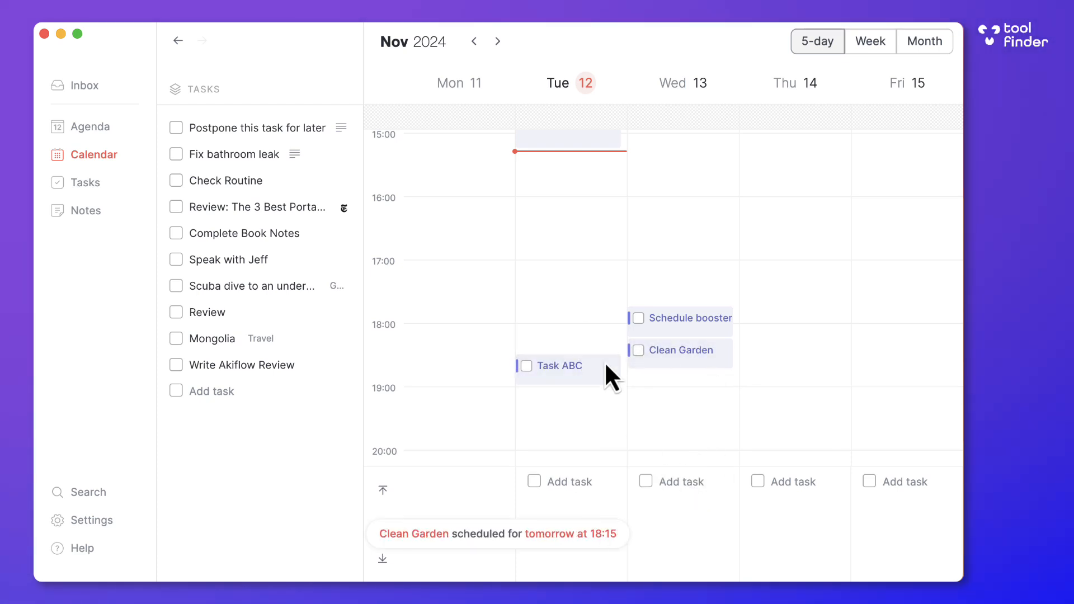
click(871, 41)
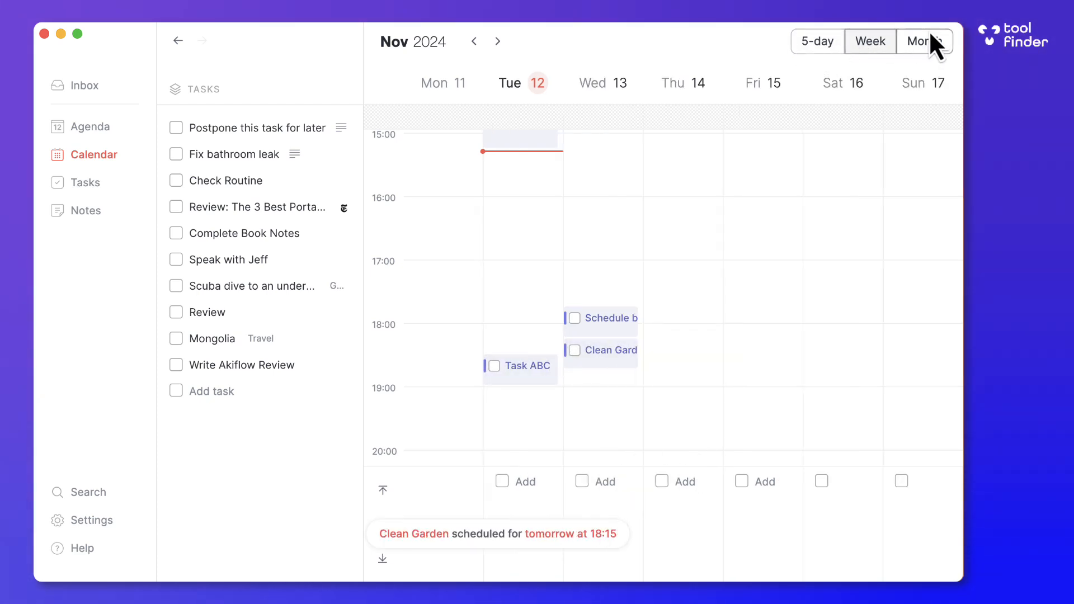
click(236, 153)
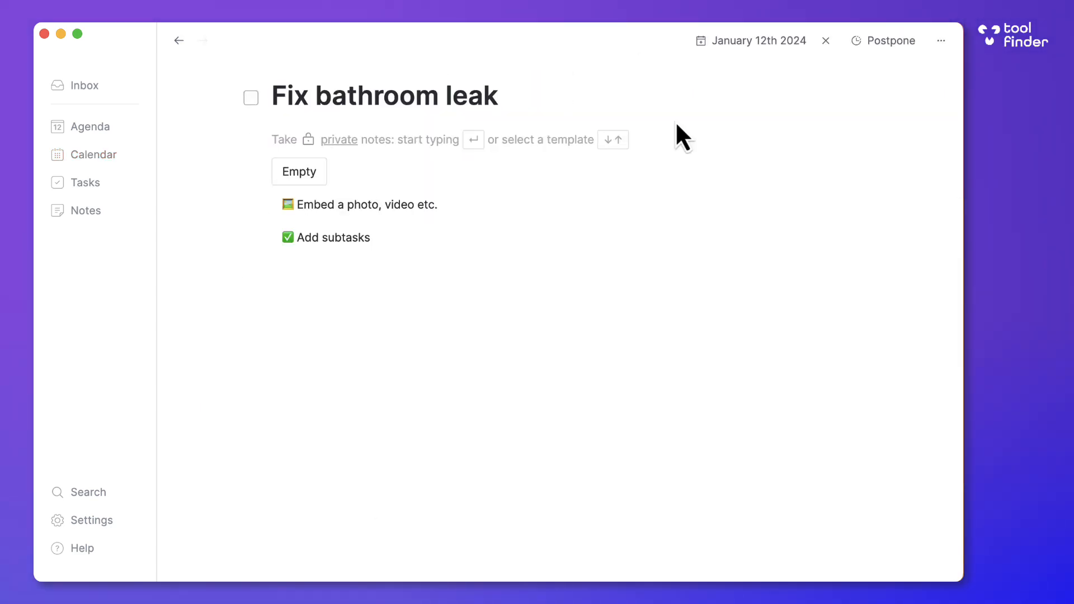
mouse_move(341, 149)
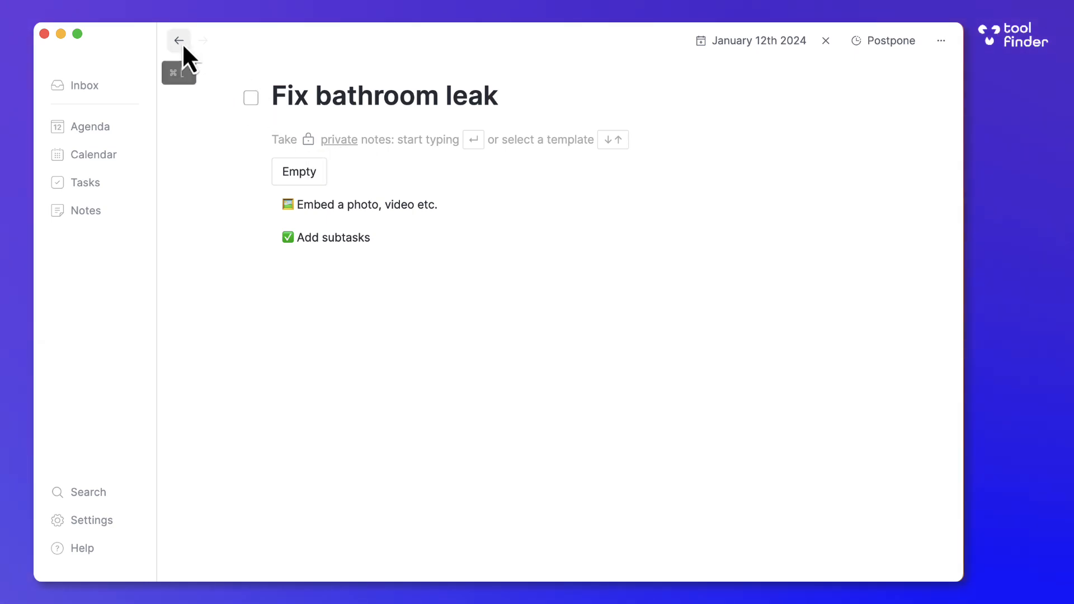
Close Fix bathroom leak back to the week calendar and select another sidebar task.
click(178, 40)
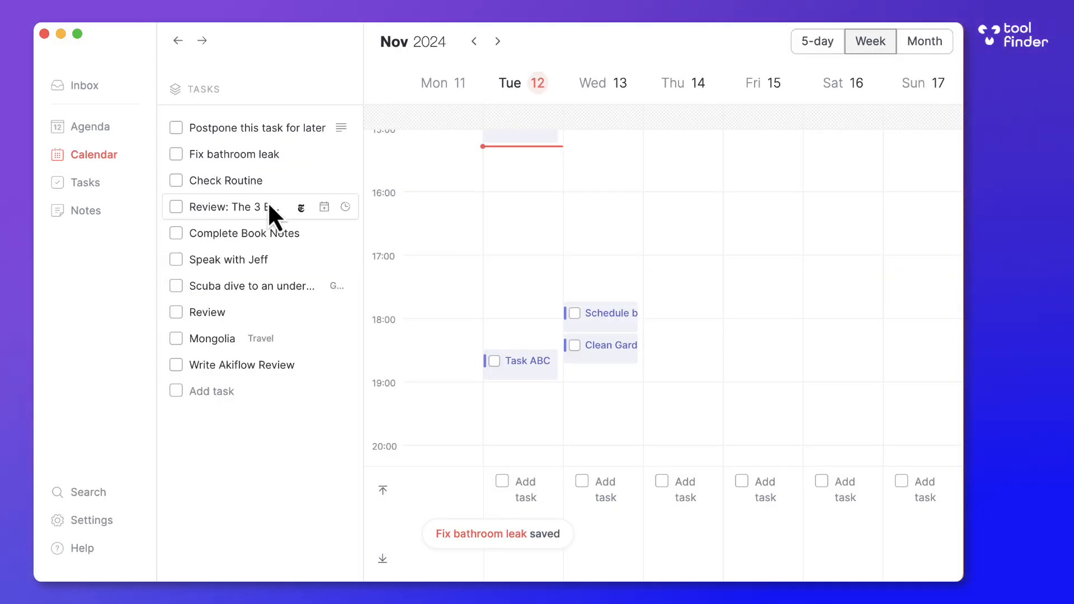
click(226, 207)
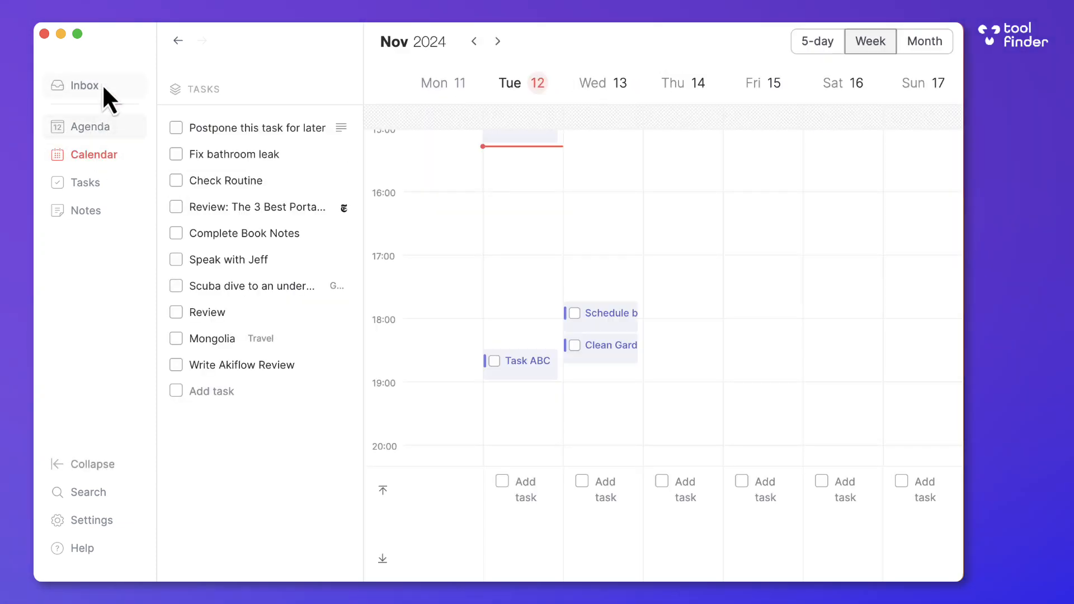
Review the inbox and the Typhoid booster shot task, then show the Personal notes page.
click(84, 85)
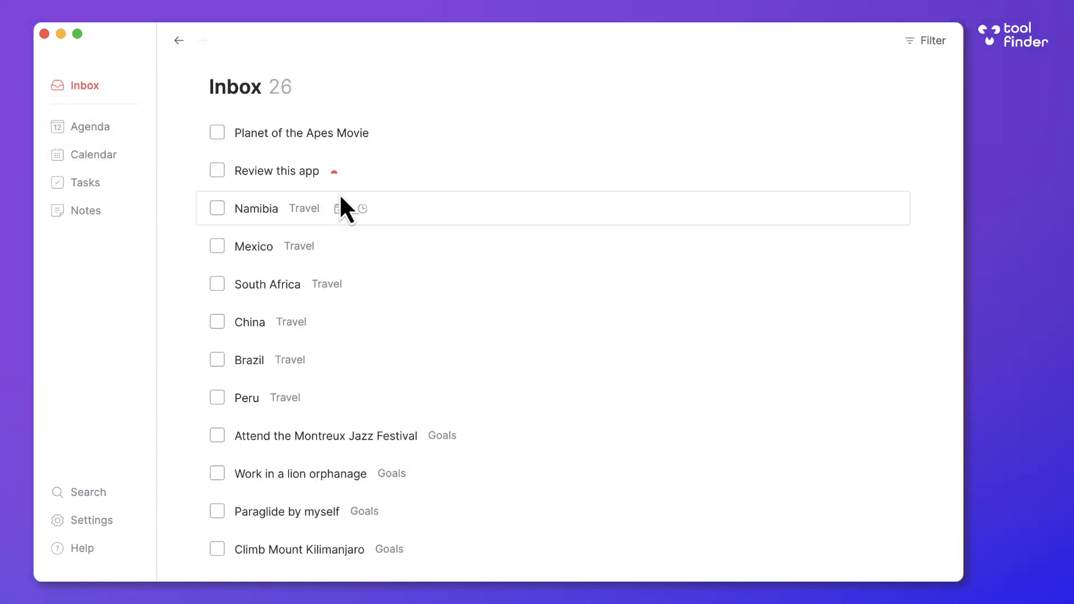
mouse_move(261, 236)
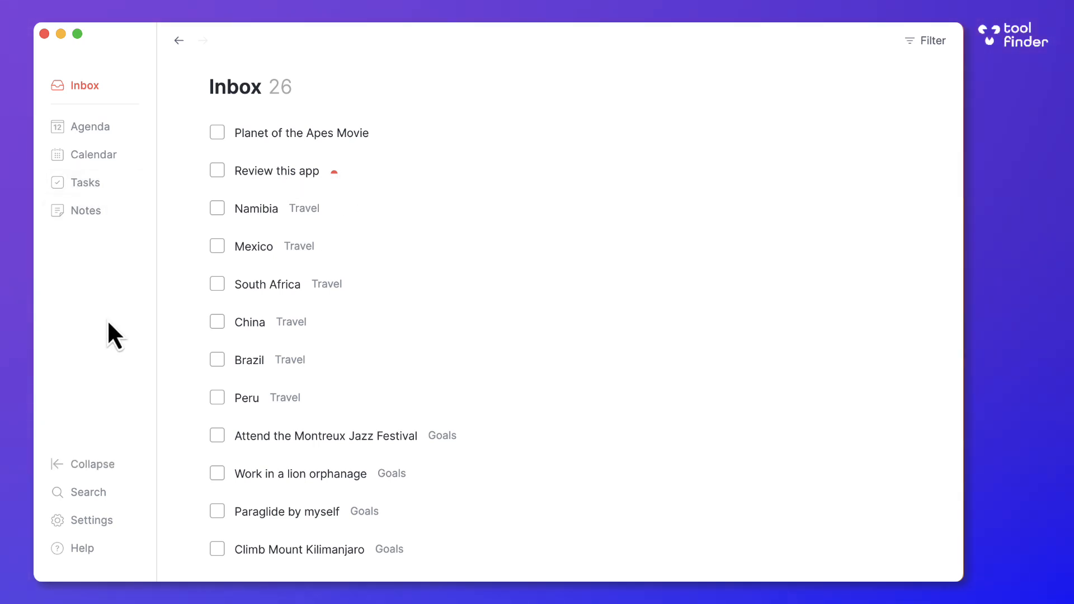
click(87, 182)
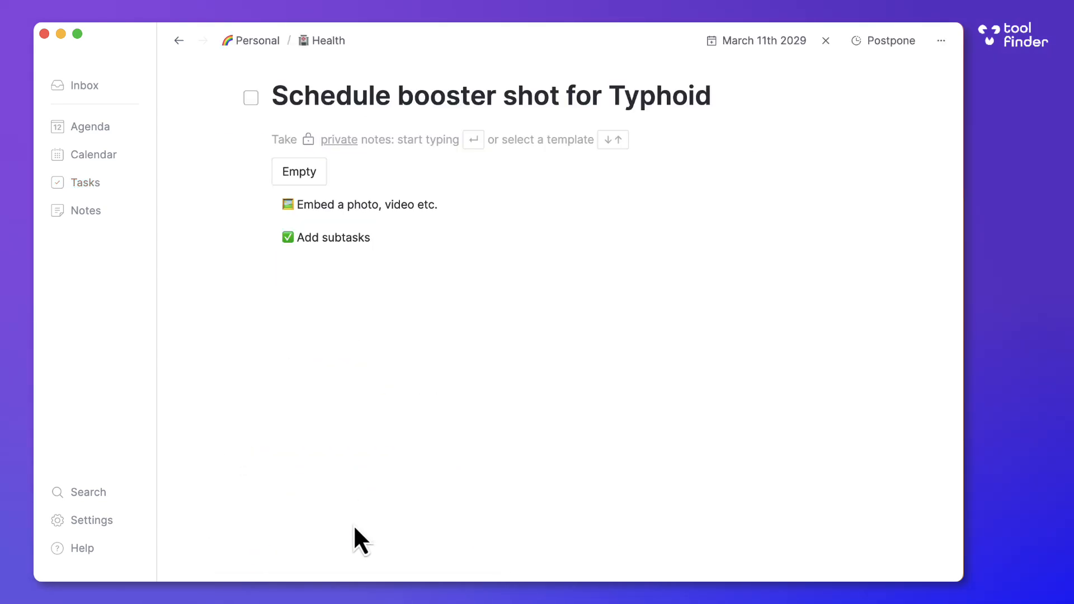
click(334, 237)
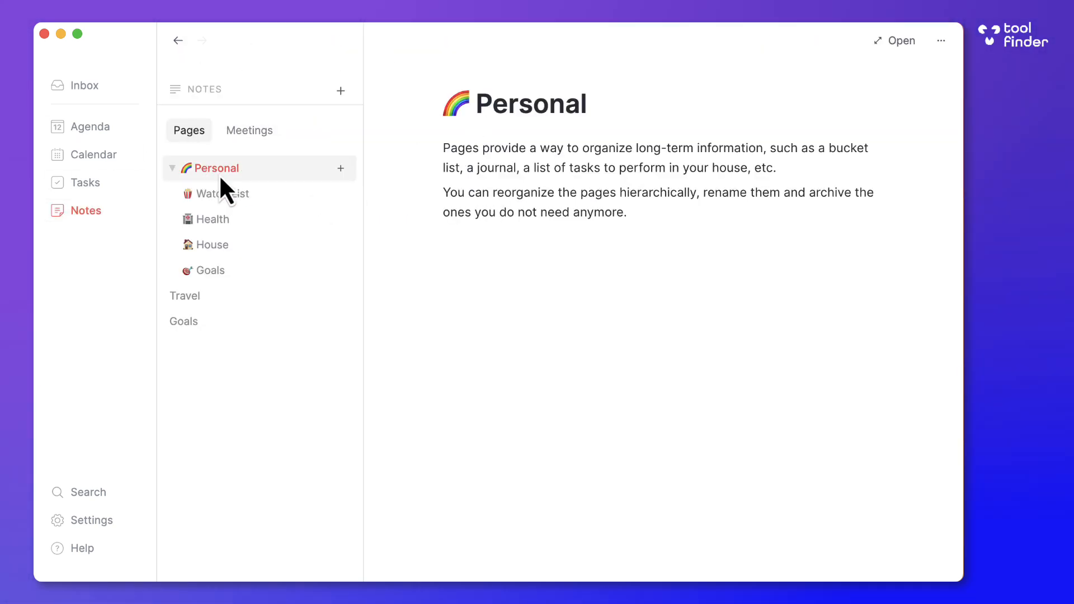
Browse the Watch List and Goals pages and the Meetings tab, then return to the 27-task inbox.
click(224, 193)
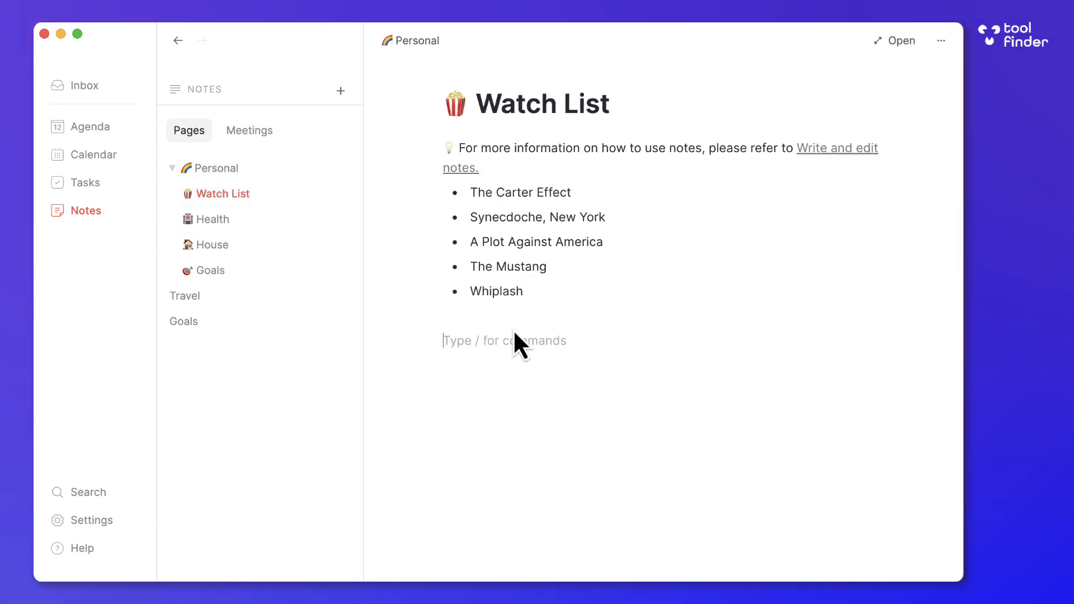
click(209, 269)
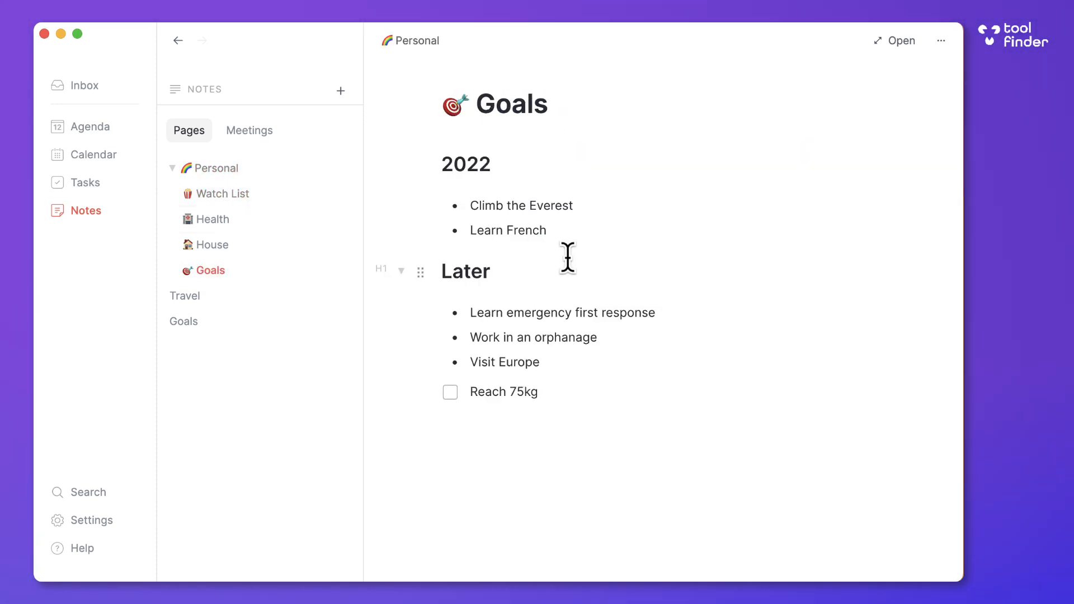
click(248, 129)
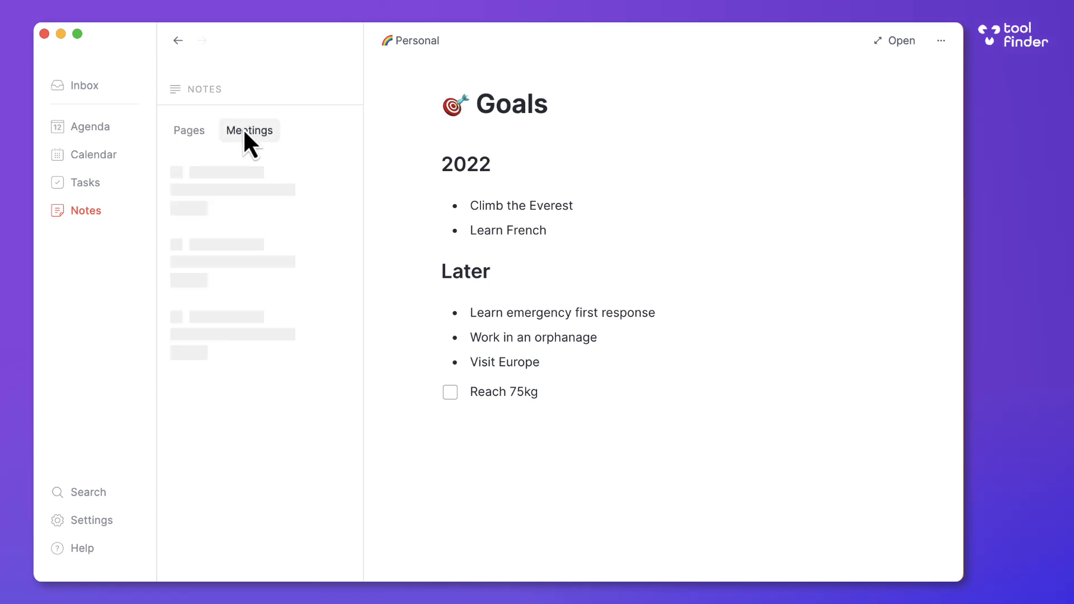
click(248, 130)
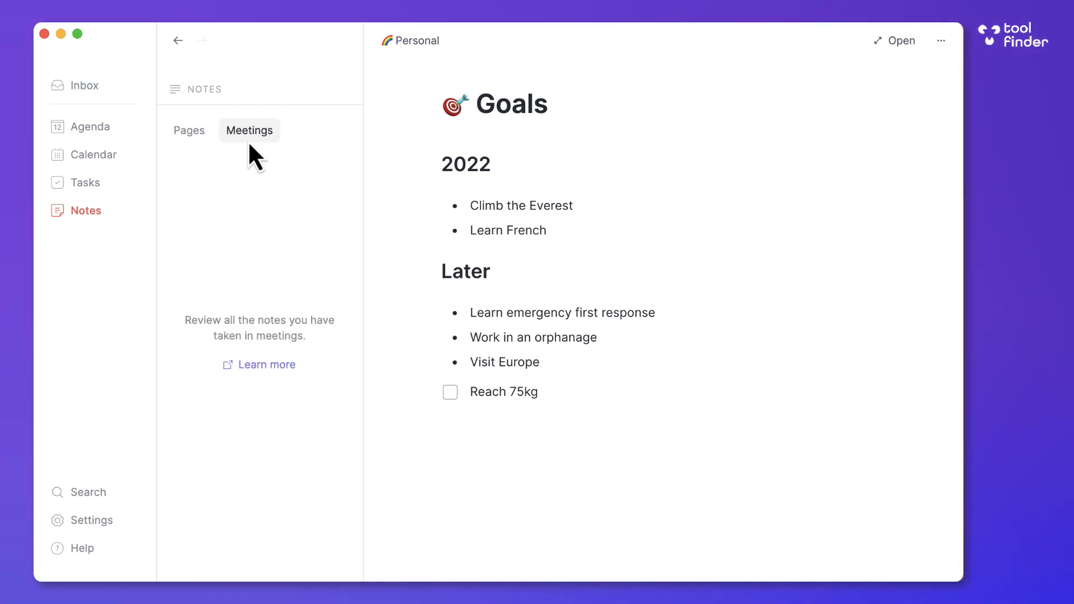
mouse_move(177, 158)
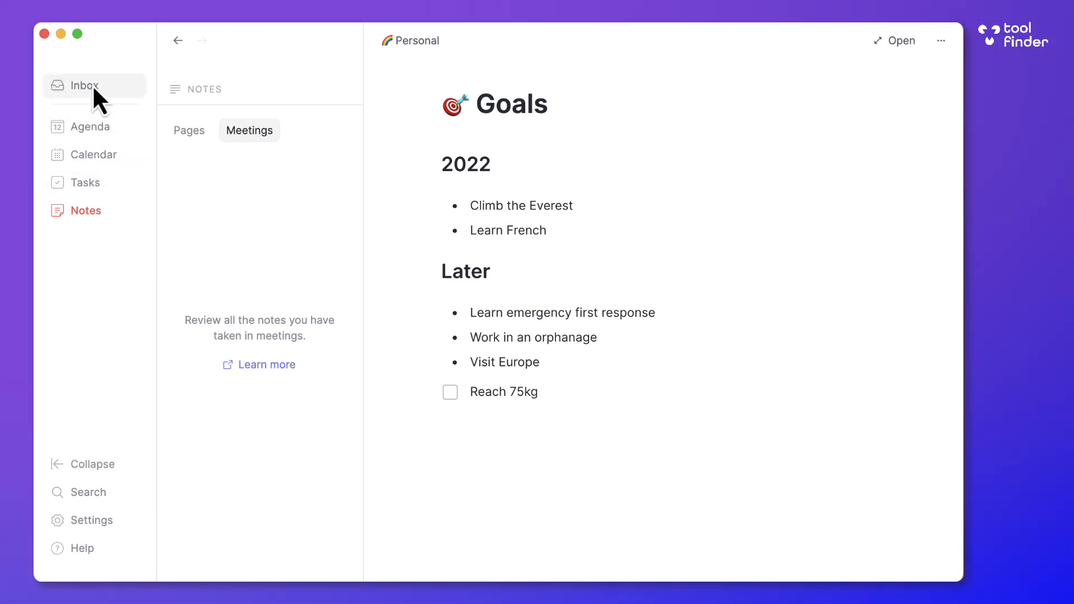
click(84, 85)
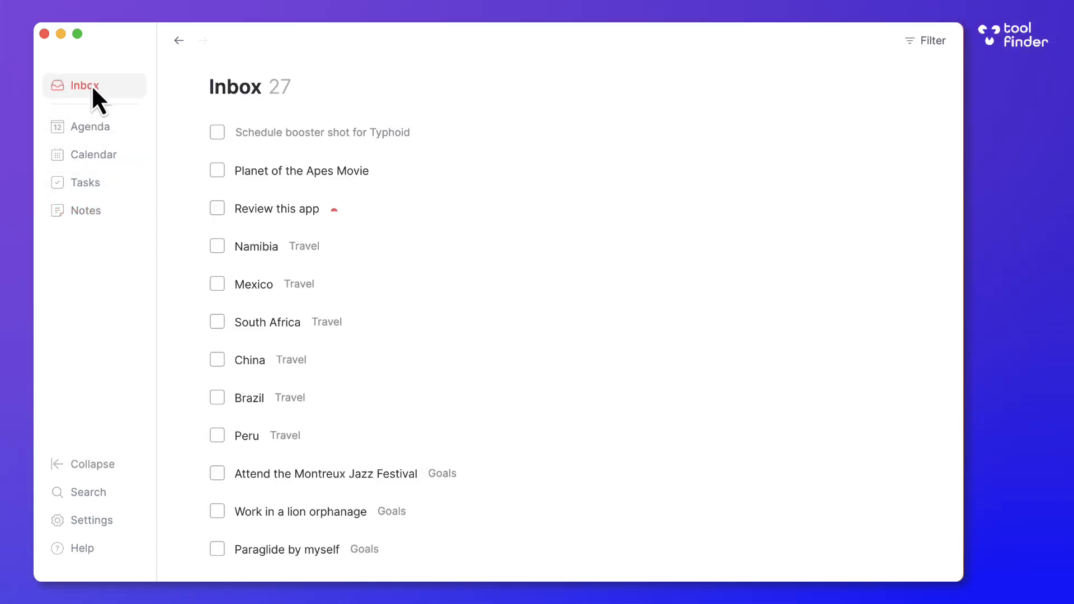
mouse_move(103, 542)
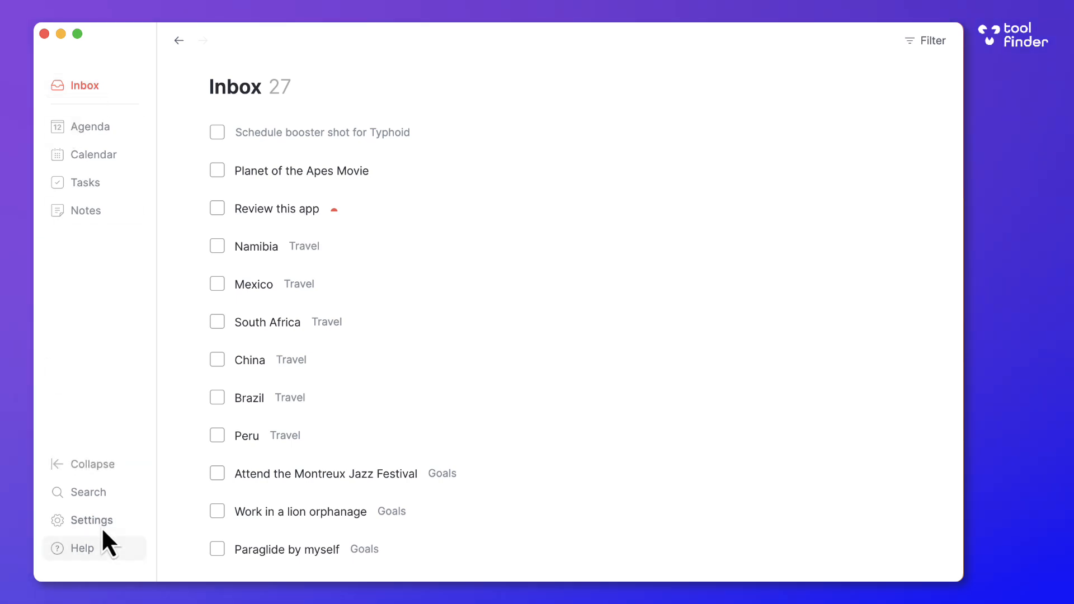
Step through Accounts, Calendars and Preferences settings and land on Integrations.
click(90, 520)
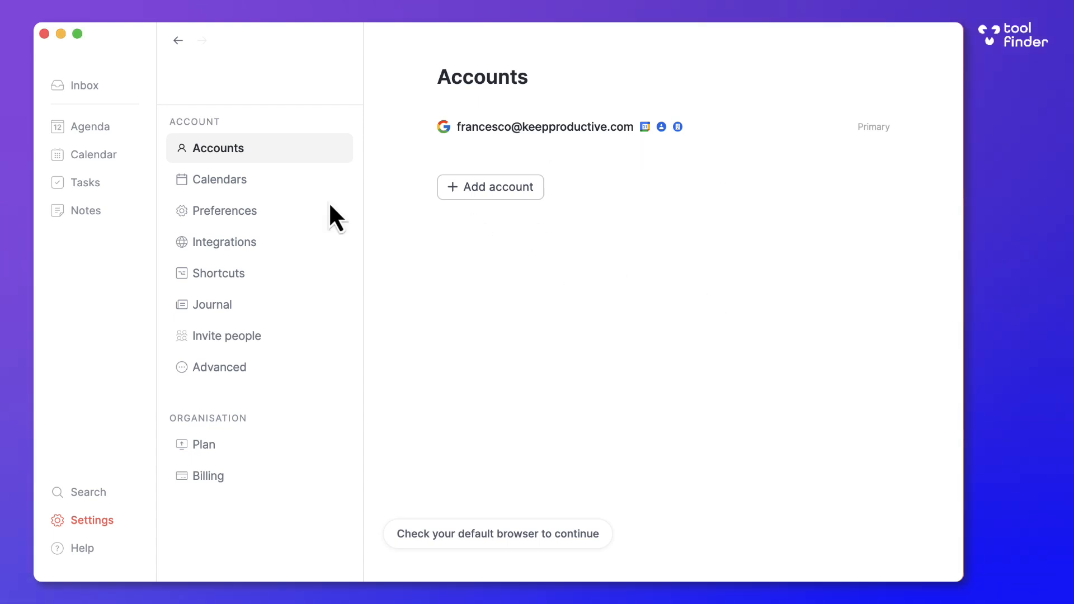
click(220, 179)
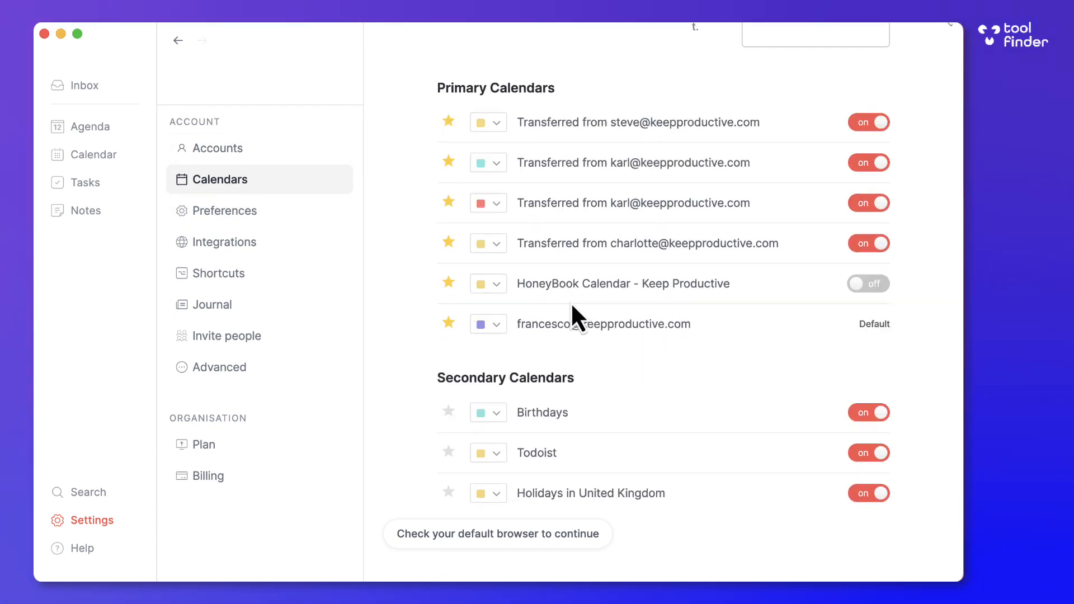
click(223, 210)
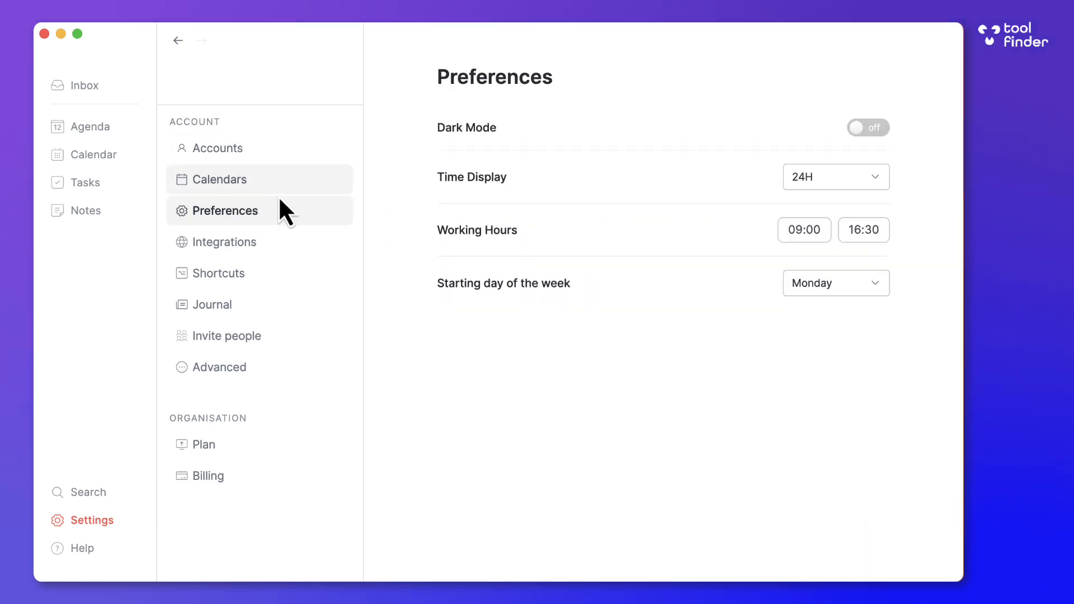
click(225, 241)
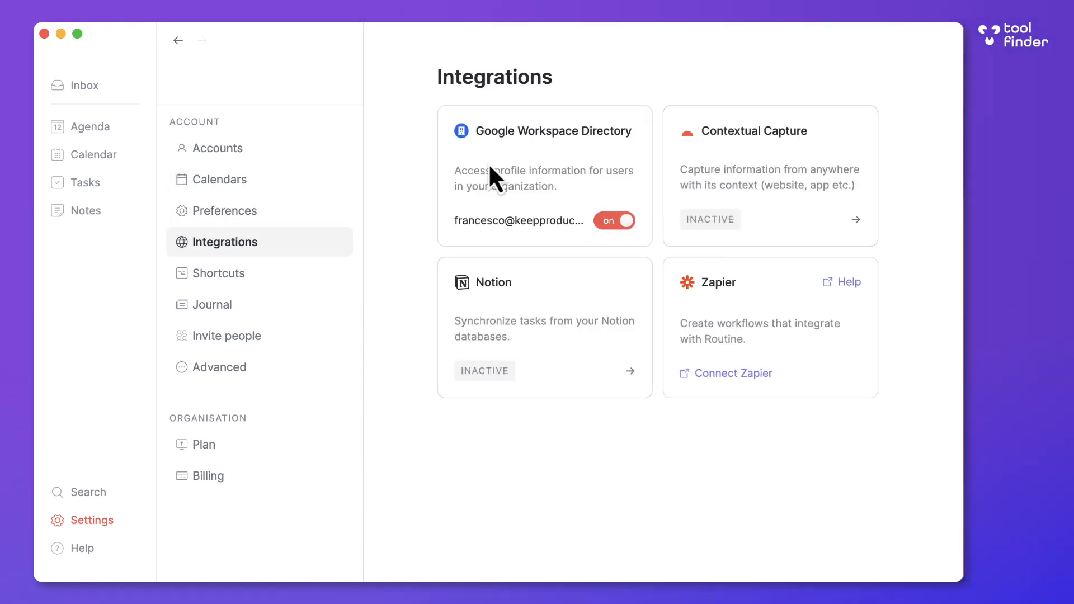
mouse_move(743, 309)
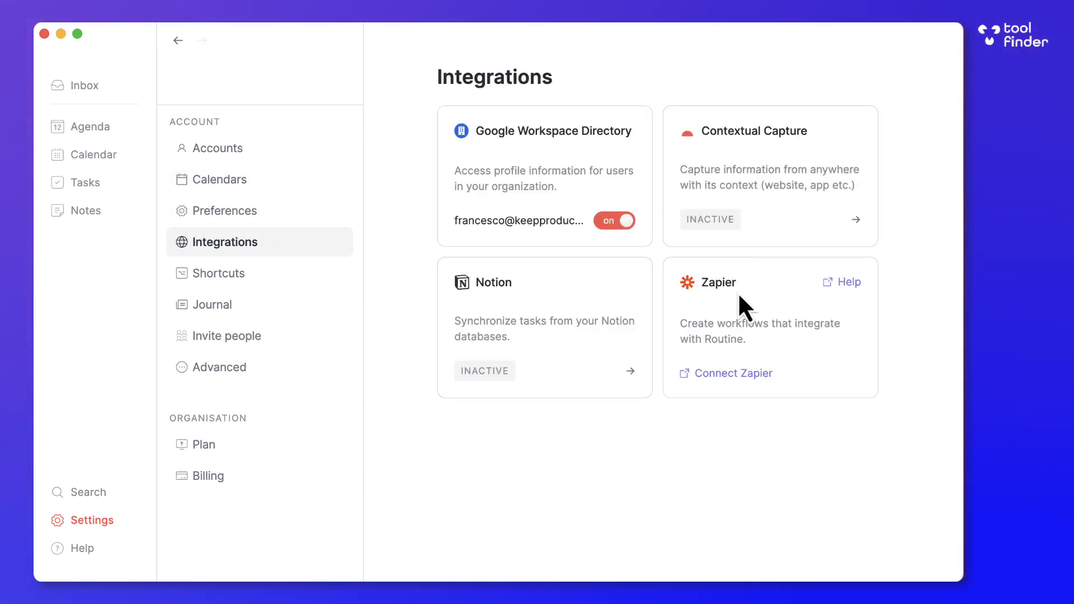
mouse_move(613, 380)
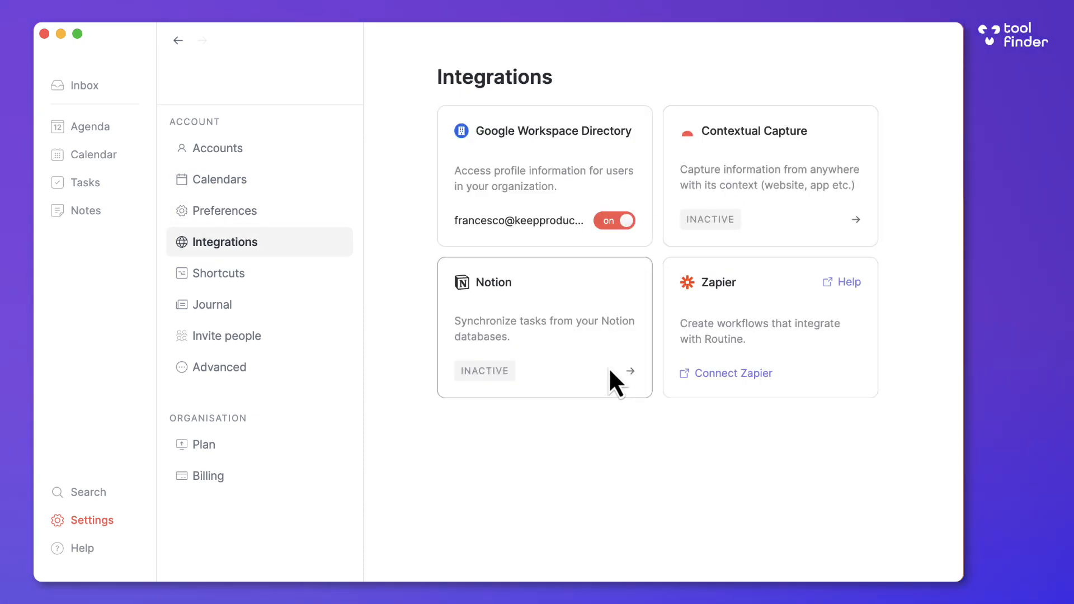
Check the Notion integration and Shortcuts settings, then show the Journal settings page.
click(545, 328)
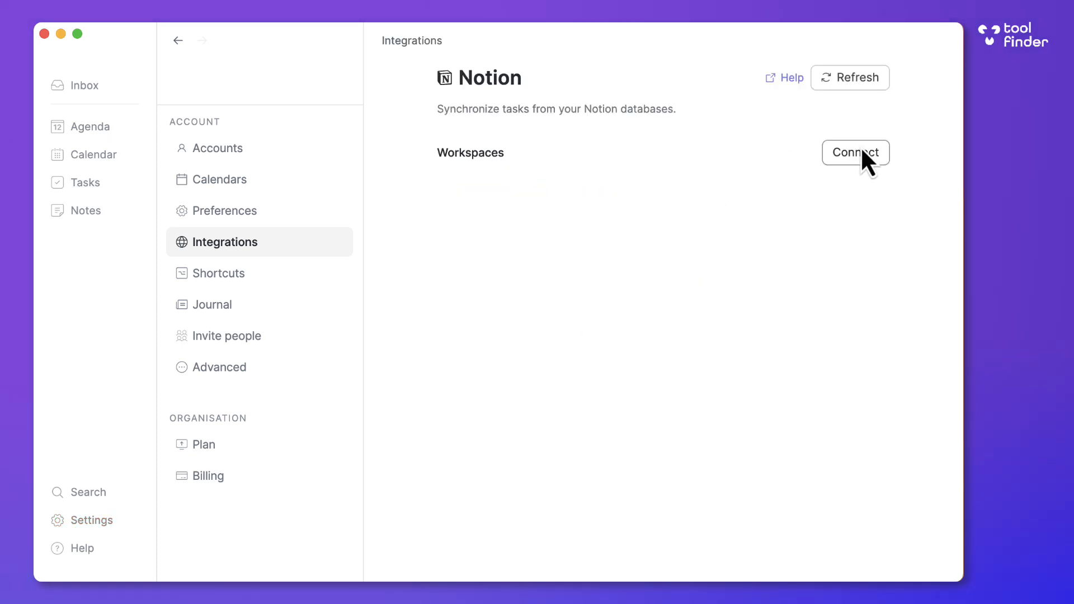
click(220, 273)
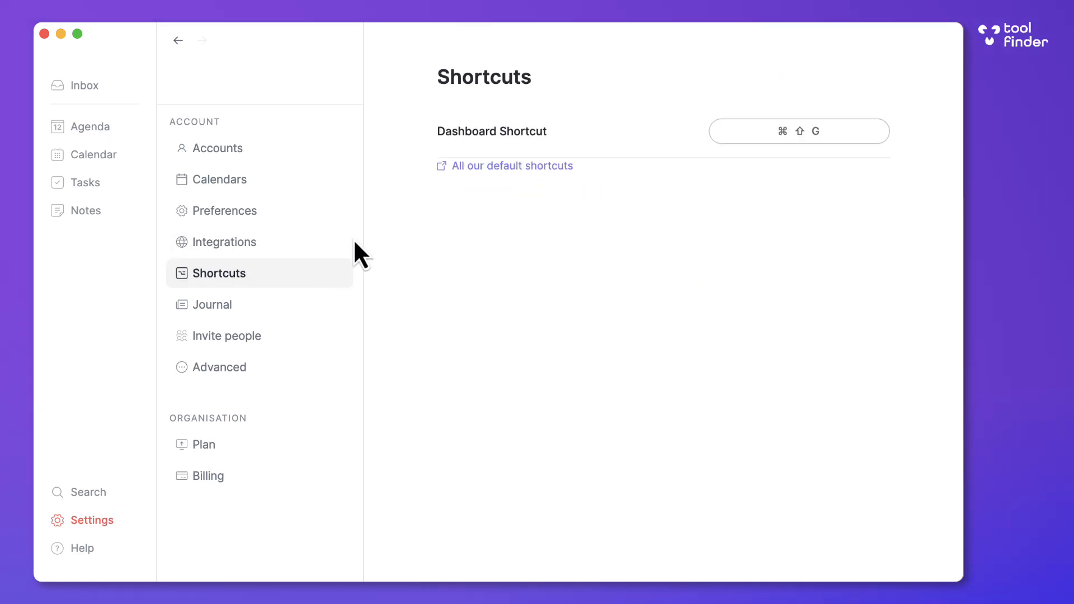
click(212, 304)
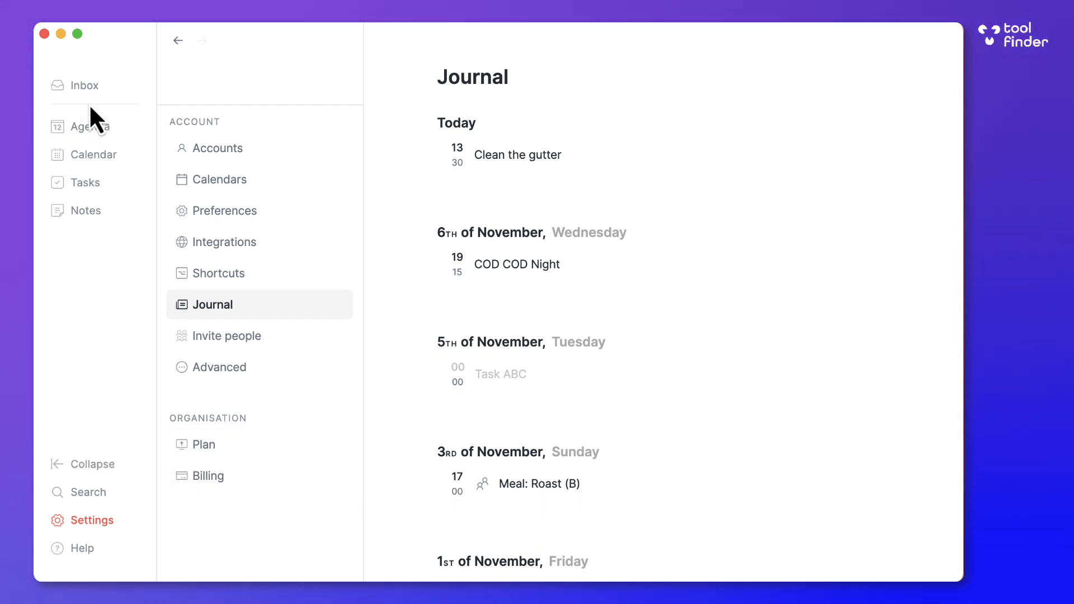
mouse_move(88, 126)
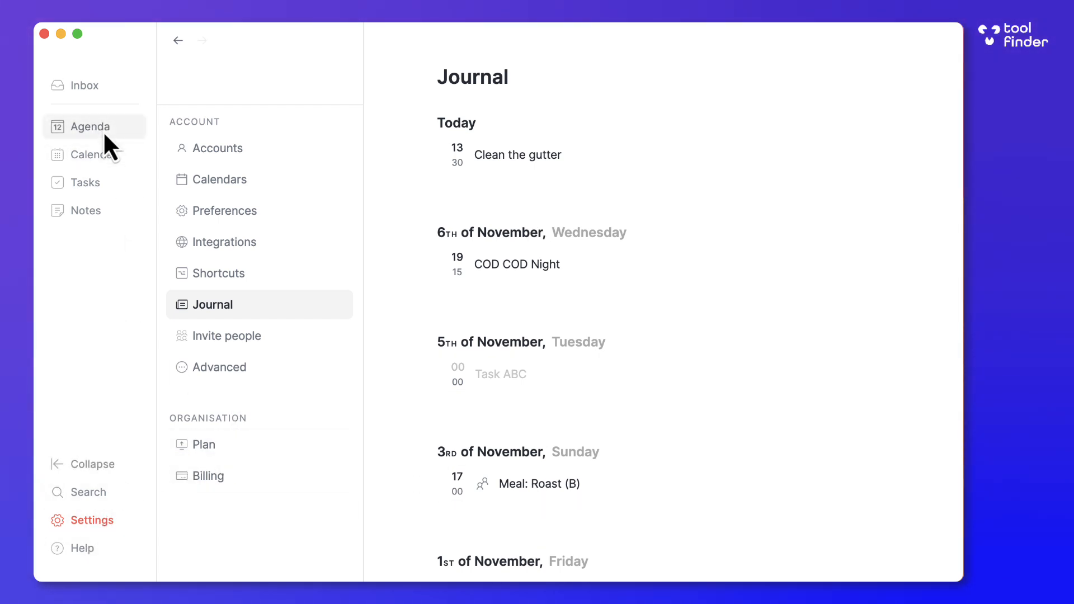
Go to today's agenda, Tuesday 12 November, with Clean the gutter and Task ABC.
click(89, 126)
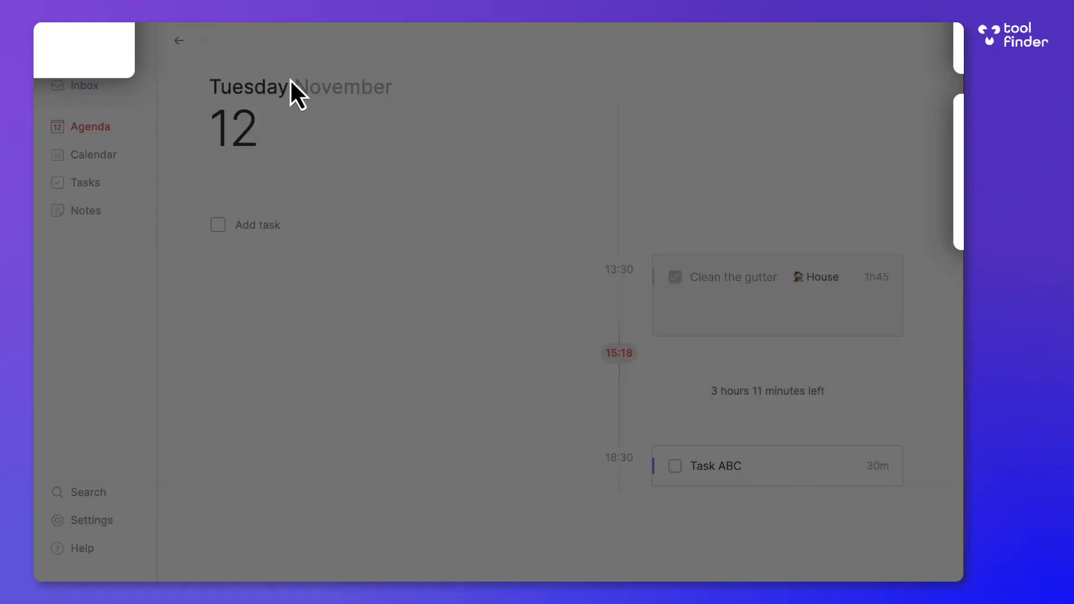
mouse_move(746, 235)
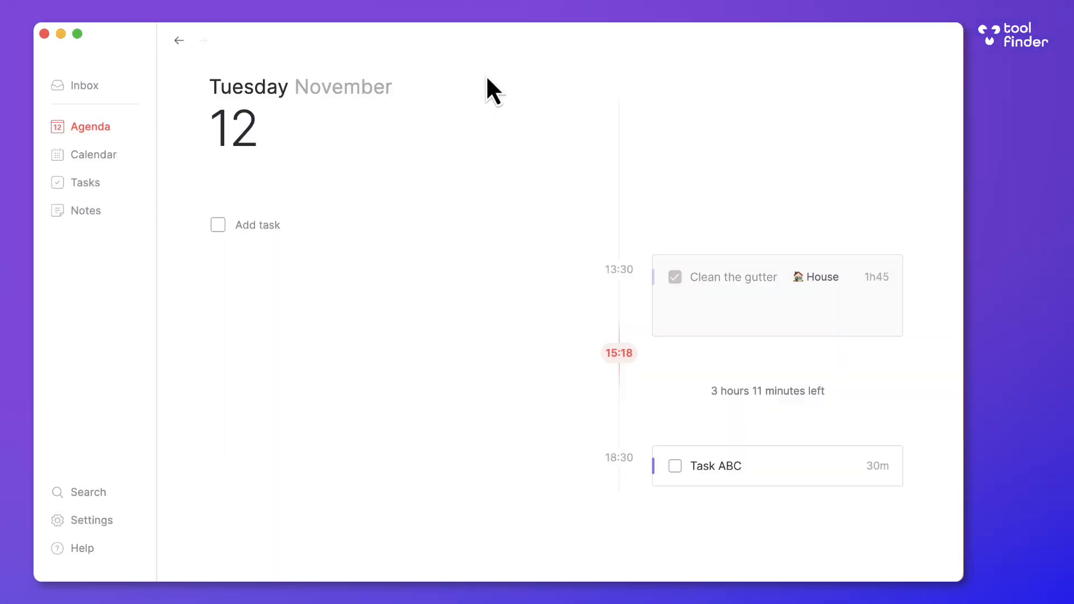
Search 'planet', open the Planet of the Apes Movie task and insert a View block.
click(87, 492)
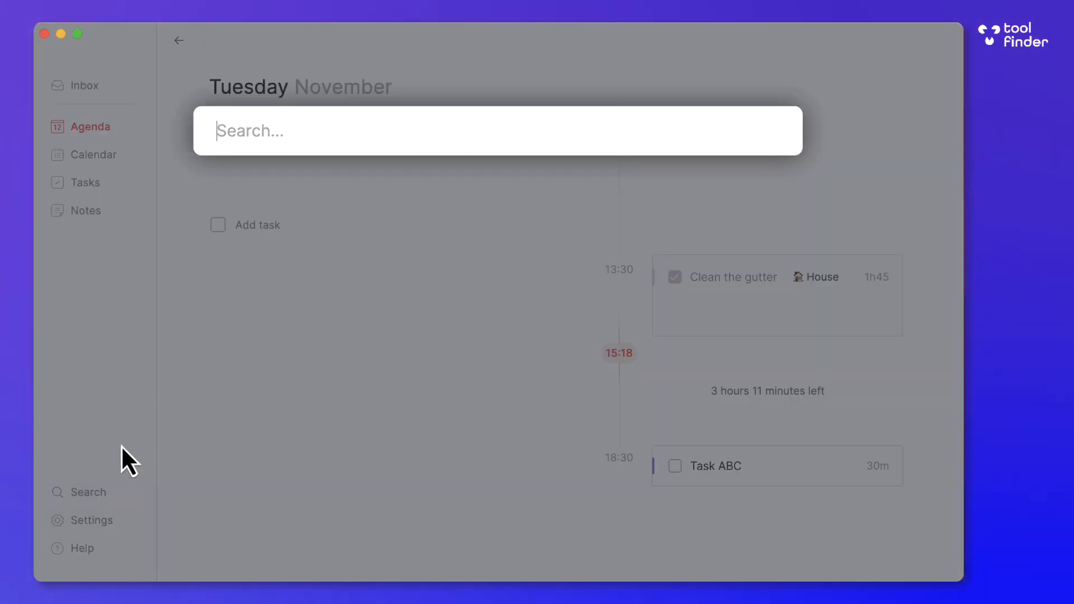
text(planet)
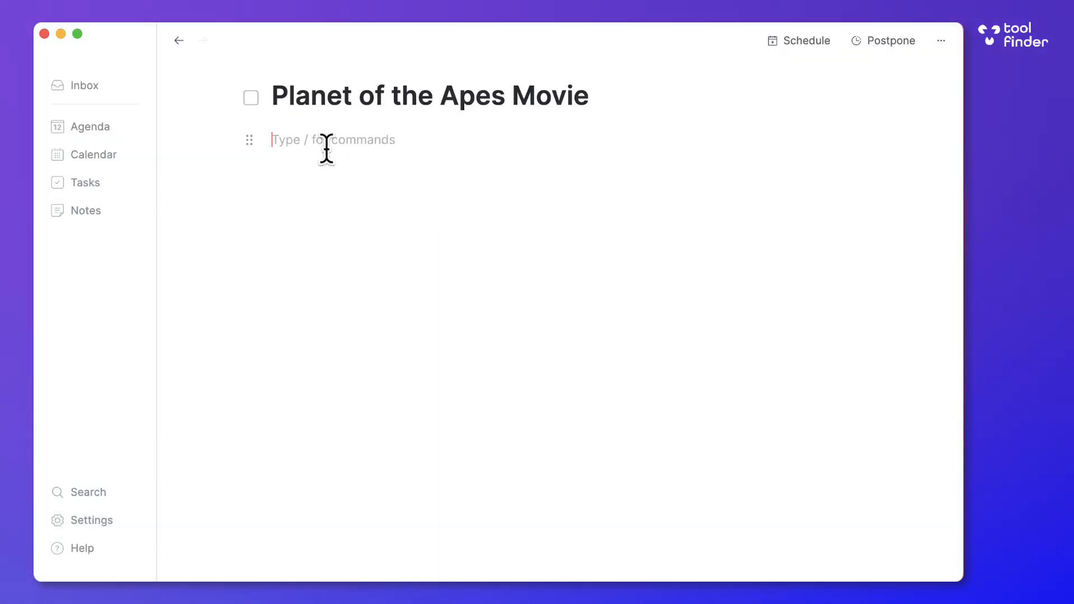
text(/)
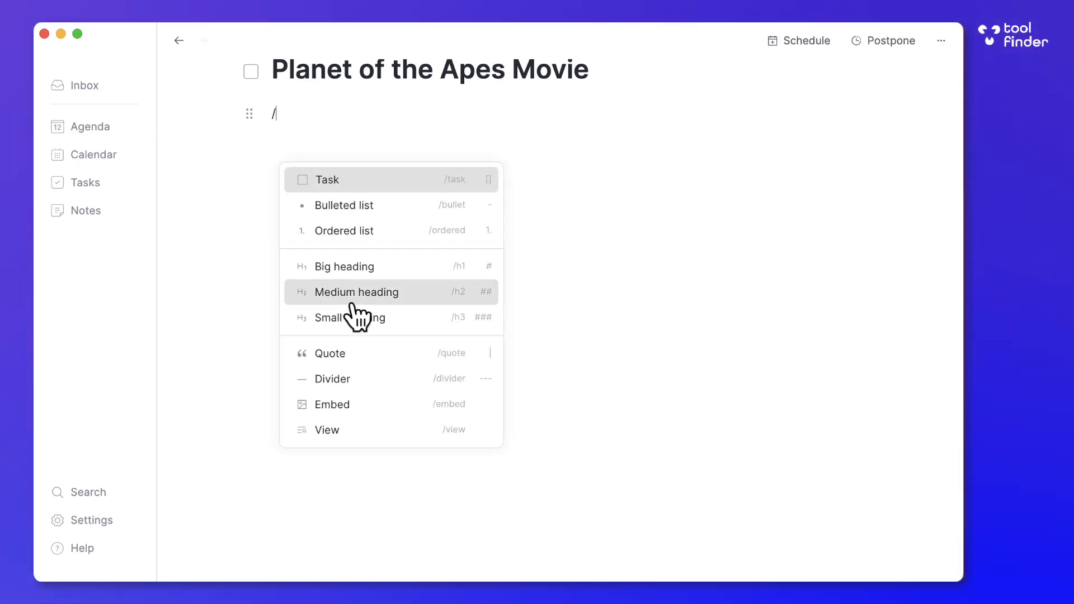
click(327, 430)
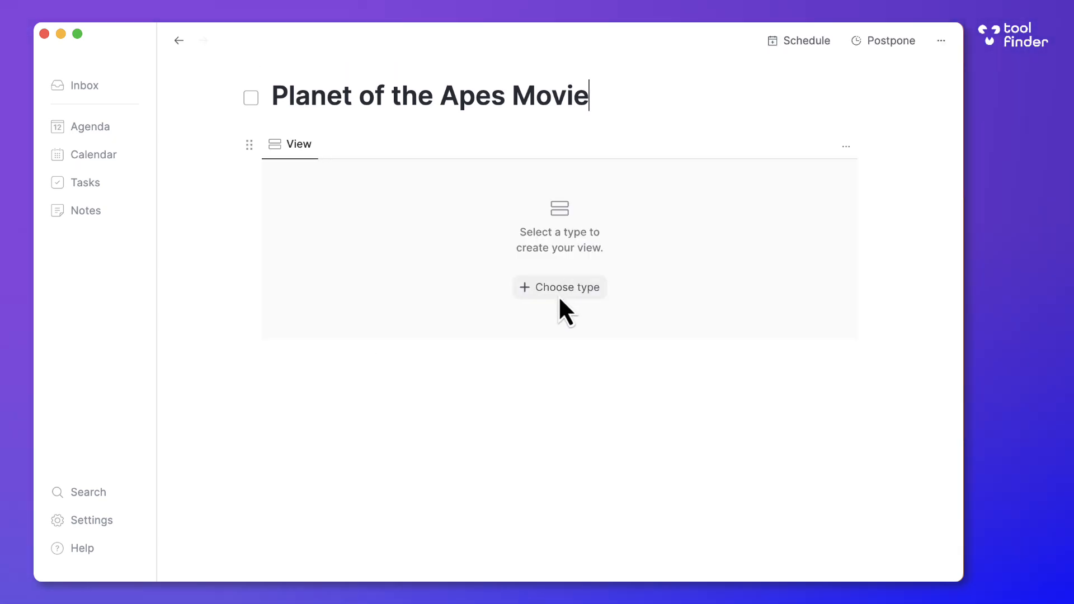
mouse_move(456, 285)
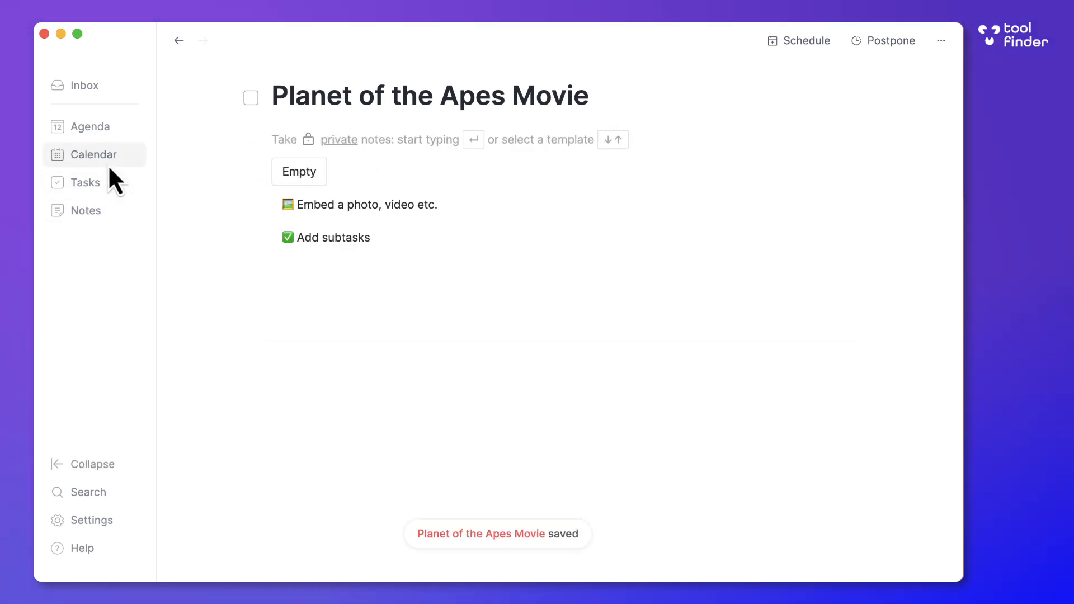
Switch to the Tasks section showing the Upcoming list for Nov 11–17.
click(89, 126)
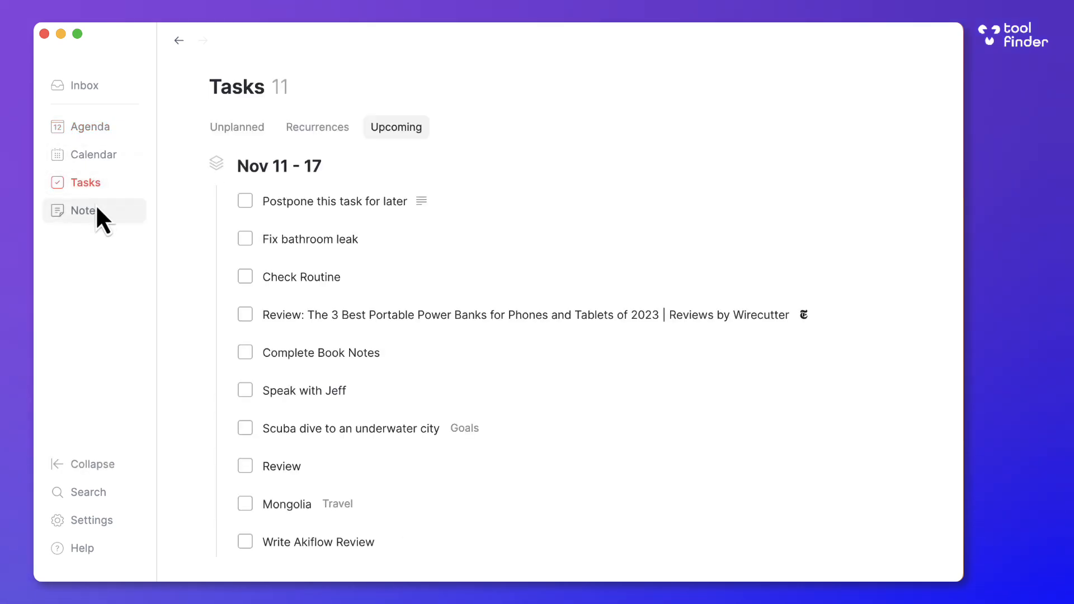
In the Inbox, postpone Build my own house to tomorrow and peek at the item-type filter.
click(85, 210)
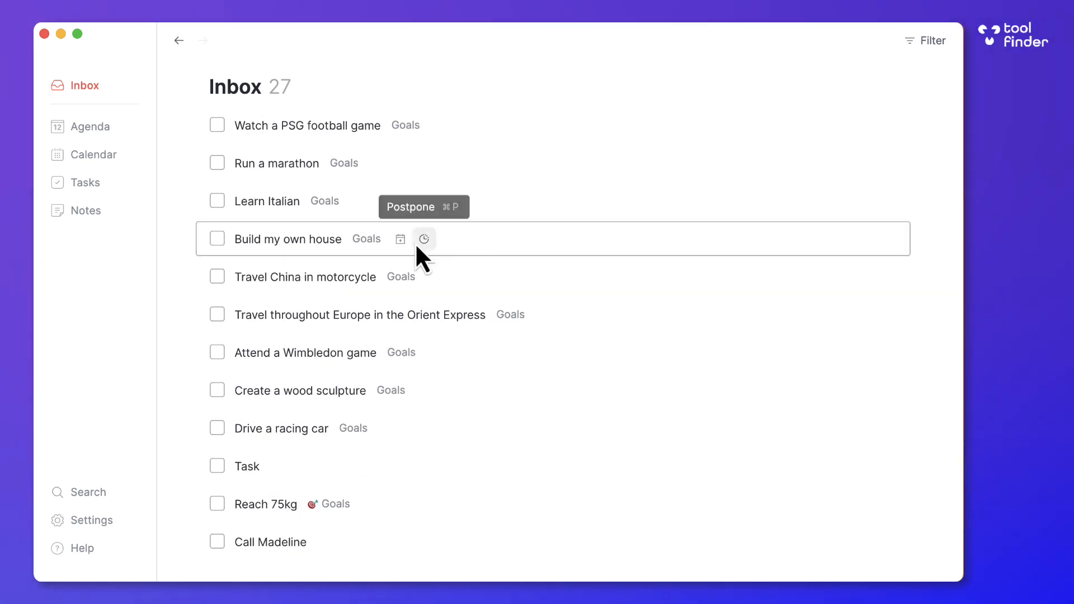
click(424, 238)
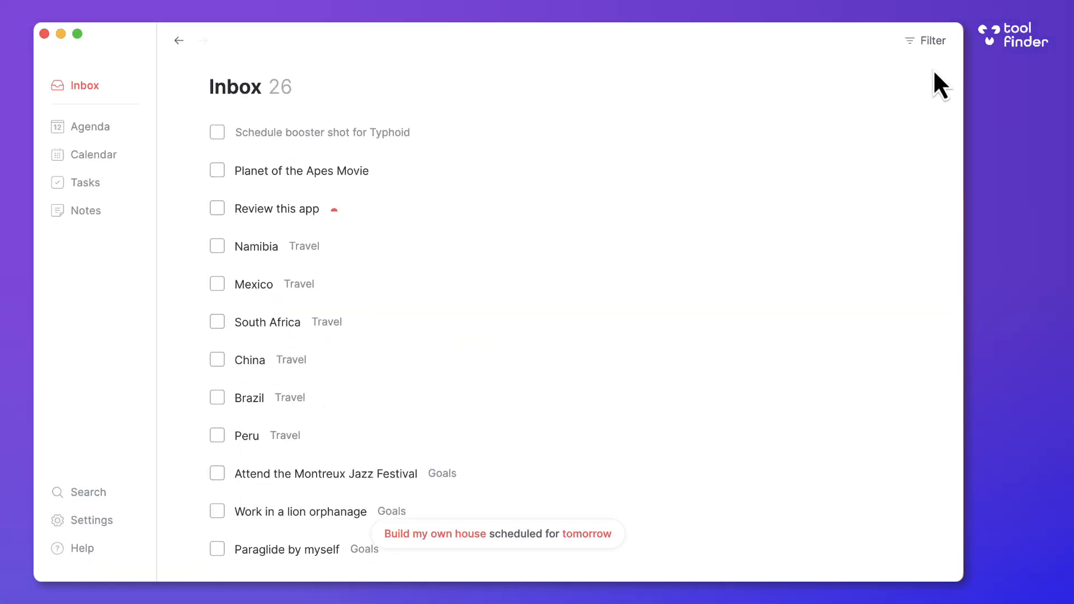
click(930, 41)
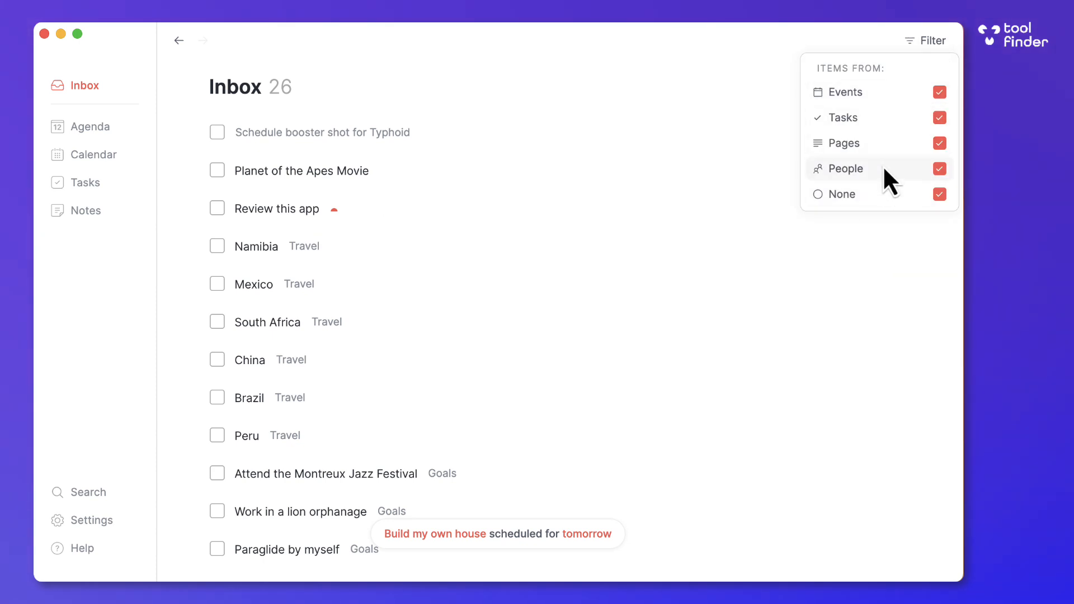
click(658, 102)
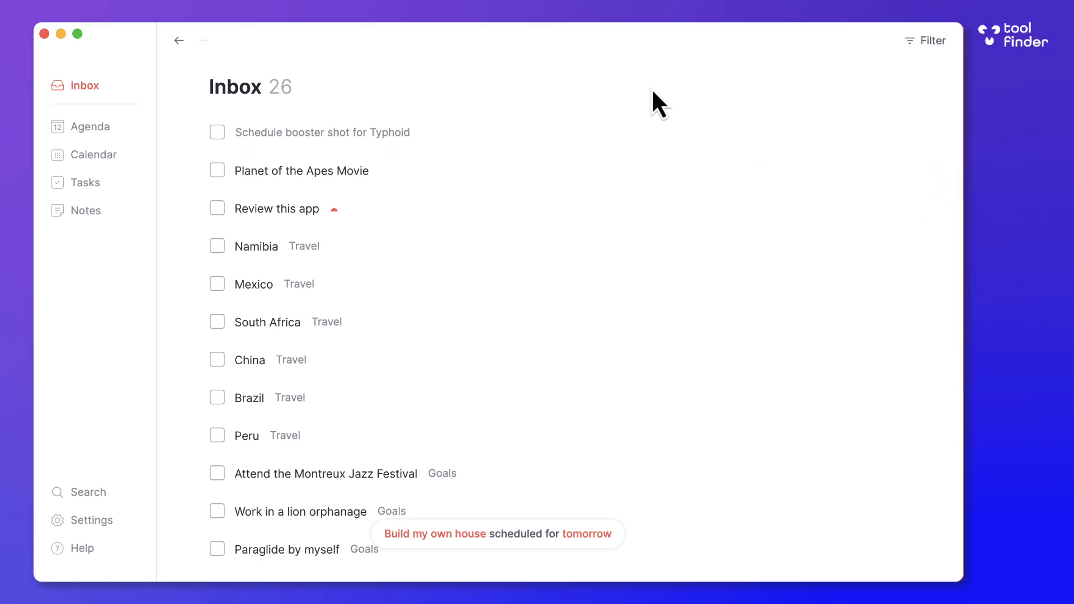
Pass through Settings back to the agenda, now listing Create Meeting.
click(91, 520)
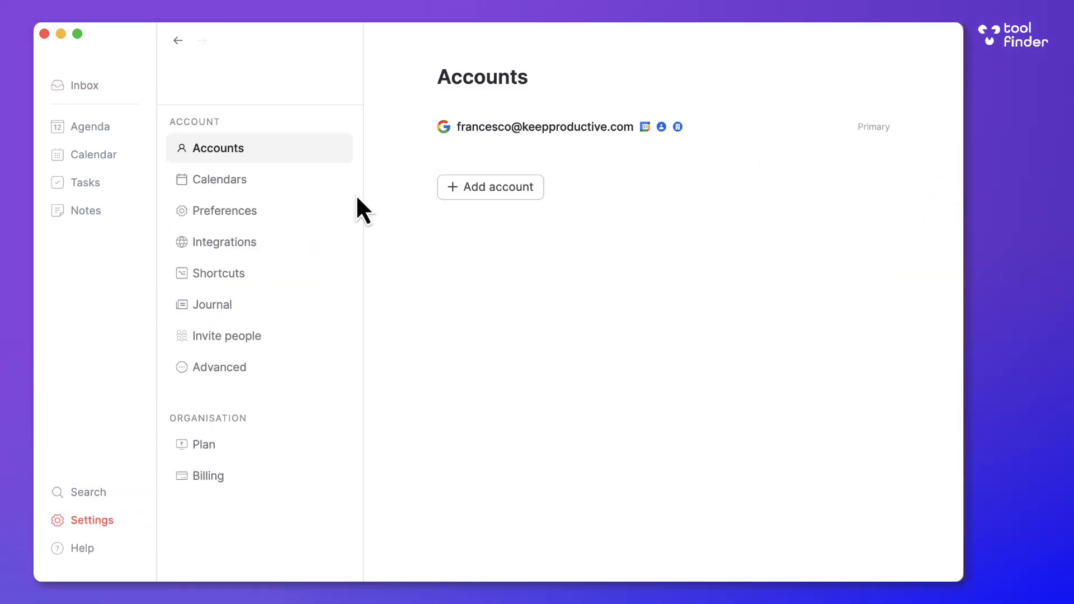
click(89, 126)
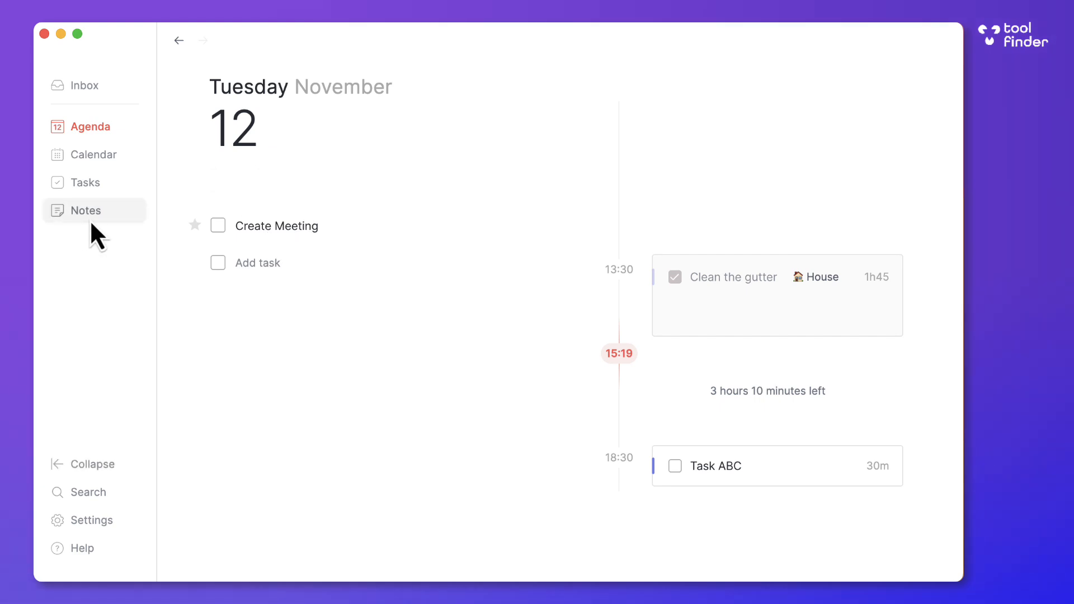
Glance at the Goals note, then show the Nov 11–17 week calendar with tasks.
click(86, 210)
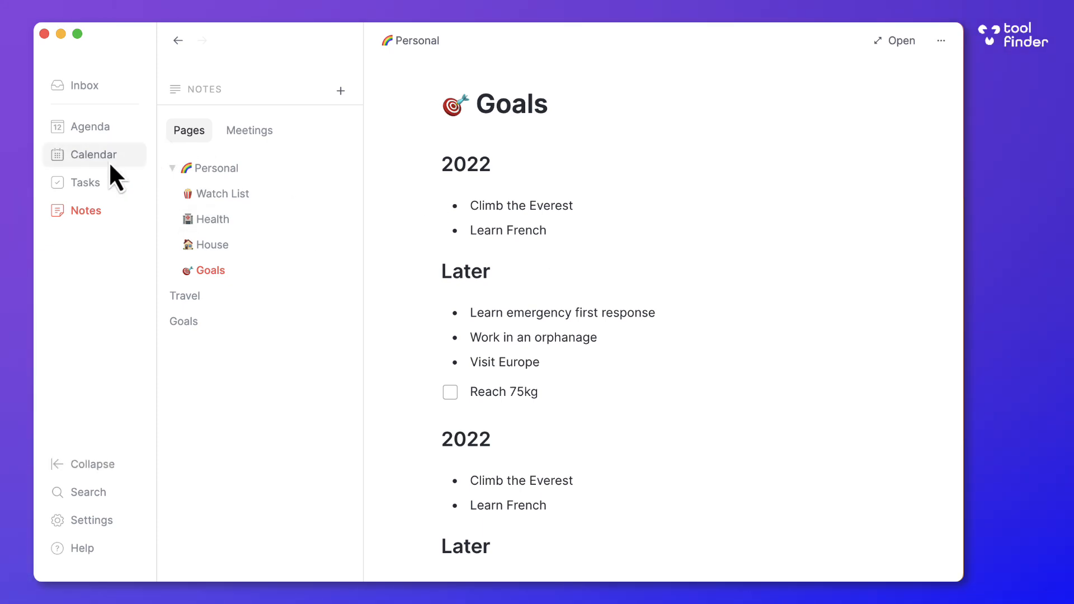
click(93, 154)
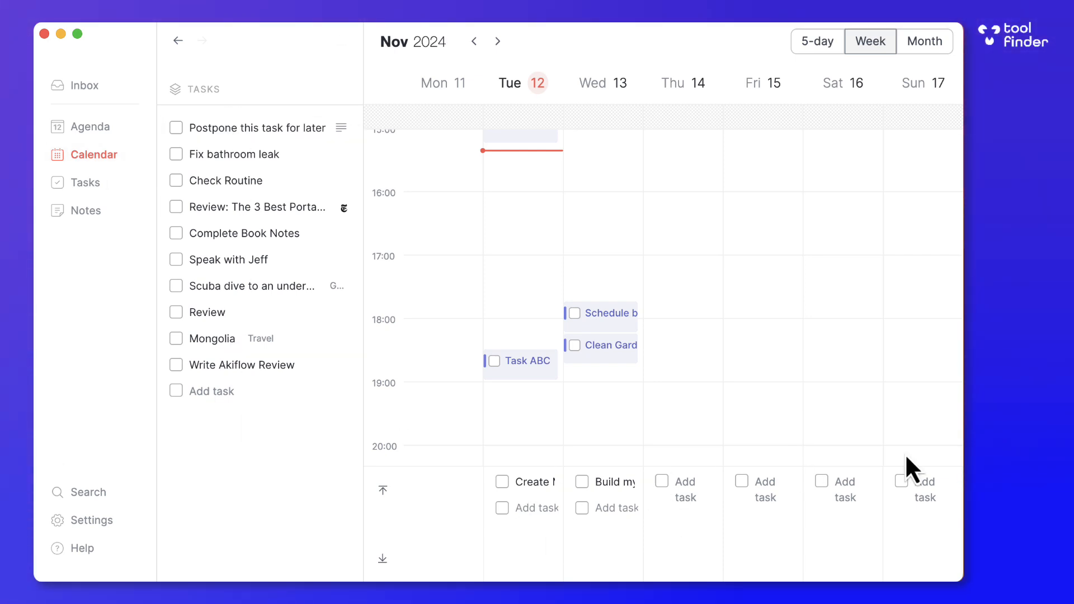
mouse_move(817, 41)
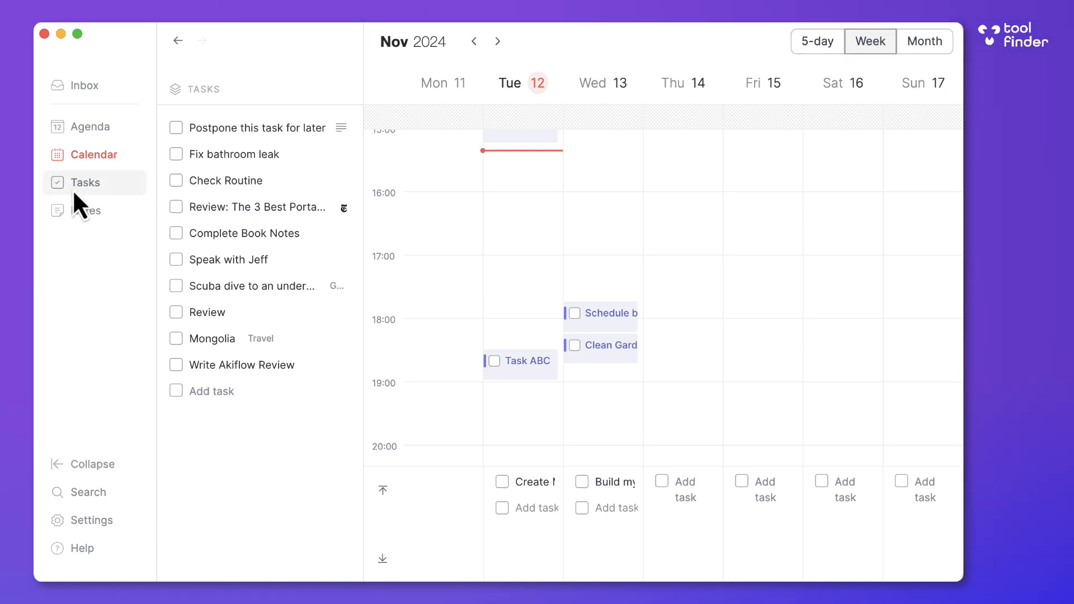
Via Agenda and Notes, open the Travel note listing Mexico, Peru and Mongolia.
click(85, 183)
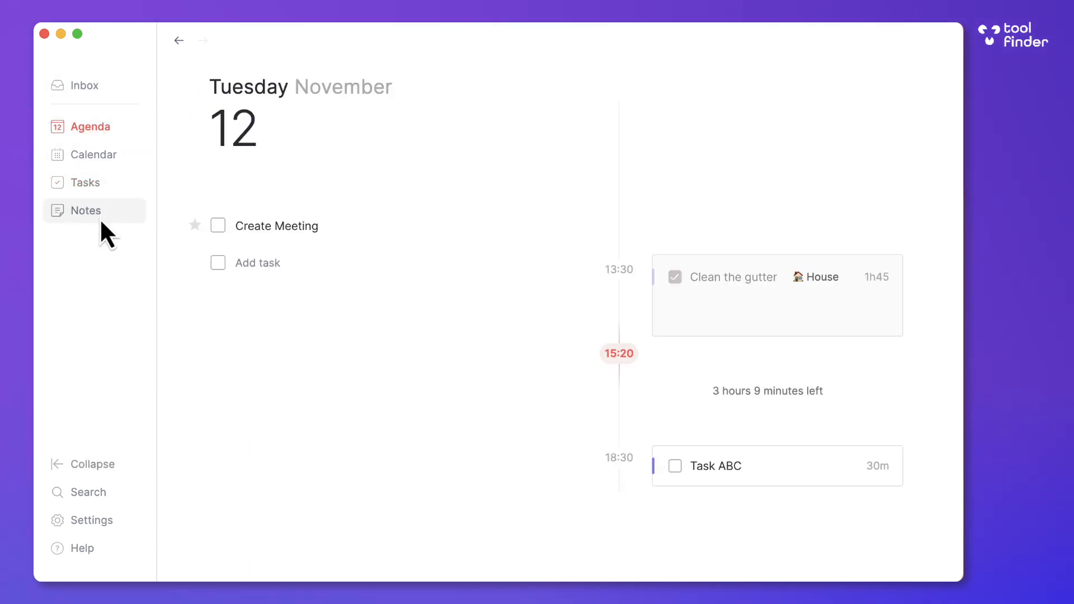
click(86, 210)
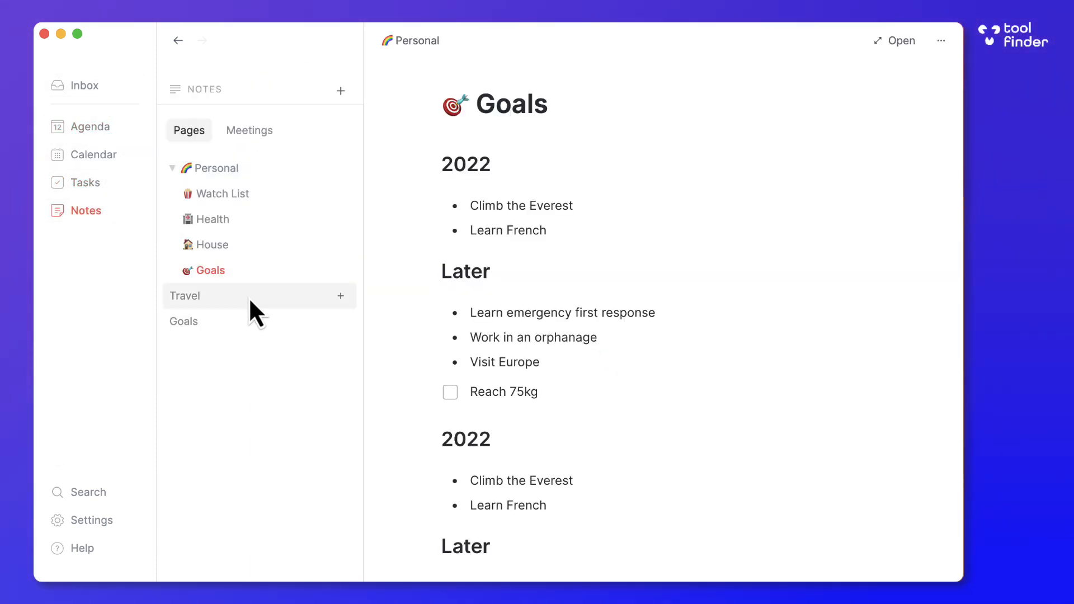
click(184, 296)
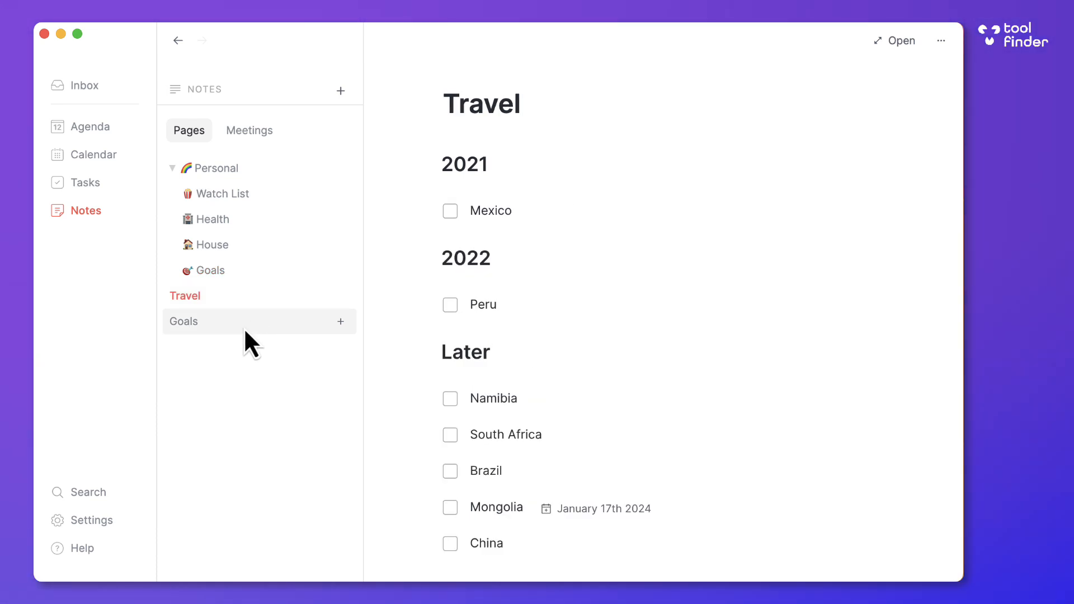